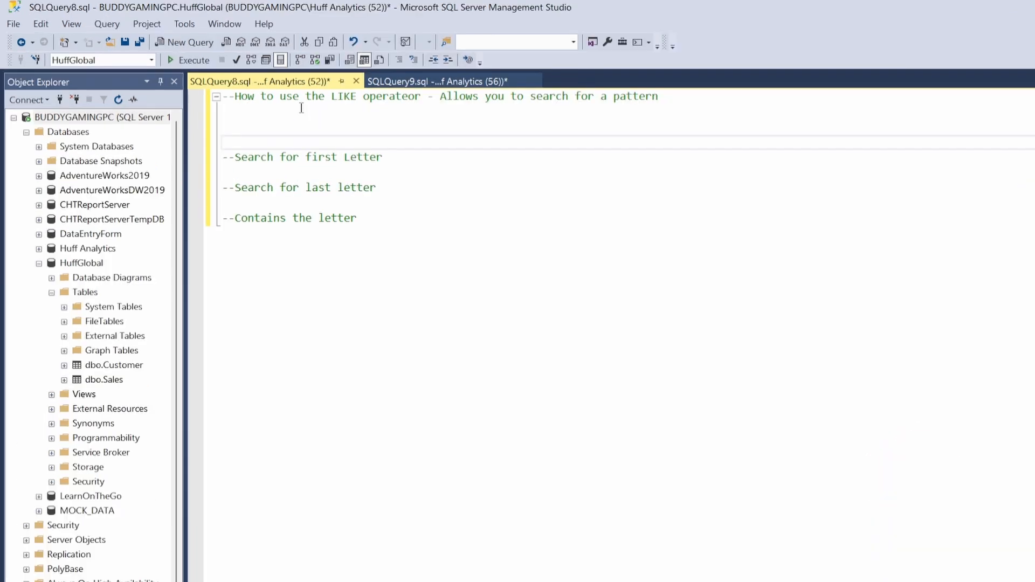
Write SELECT * FROM Customer; under the LIKE-operator comment.
{"action": "type", "text": "SELEC"}
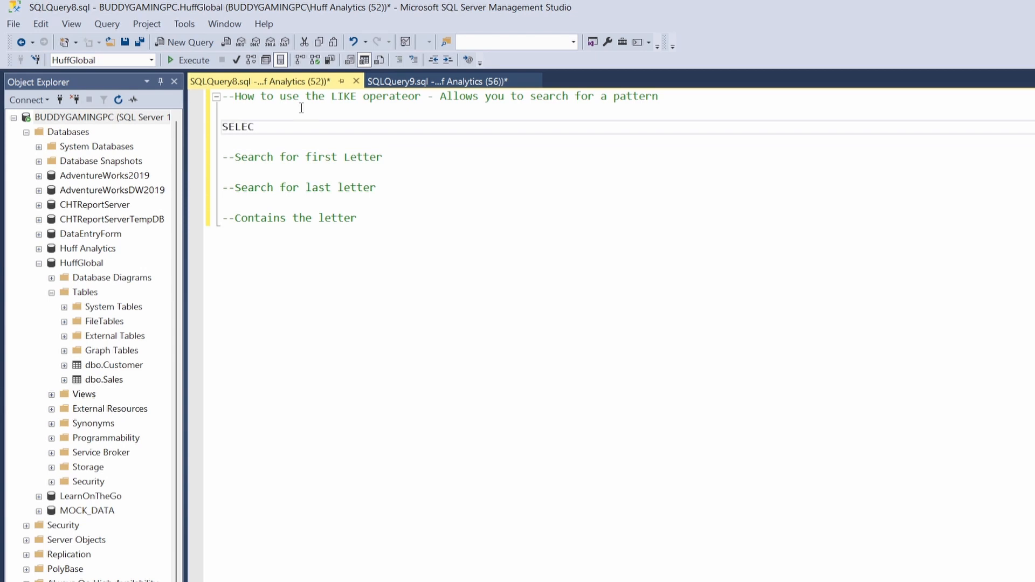
{"action": "type", "text": "T *"}
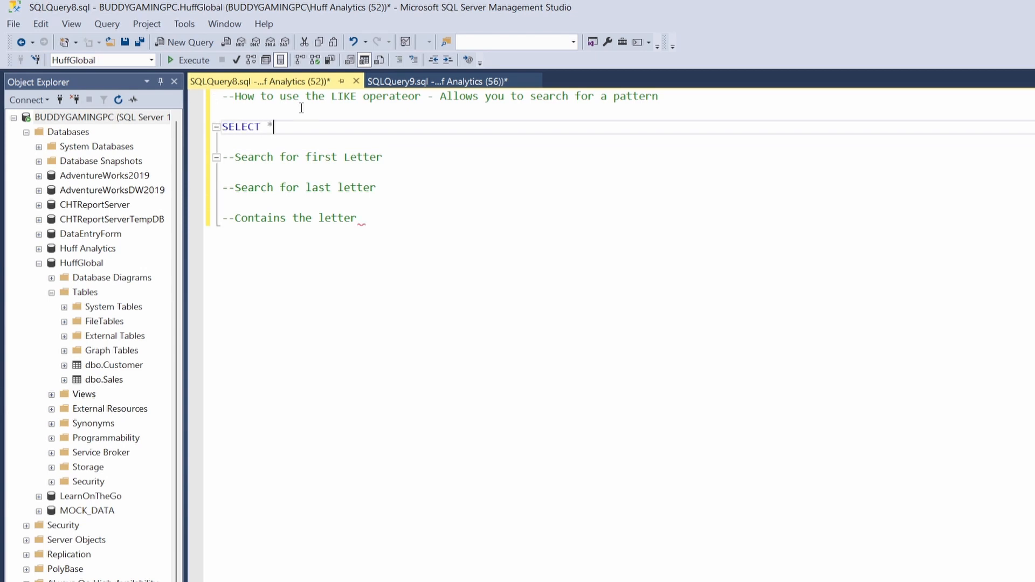
{"action": "type", "text": "FROM"}
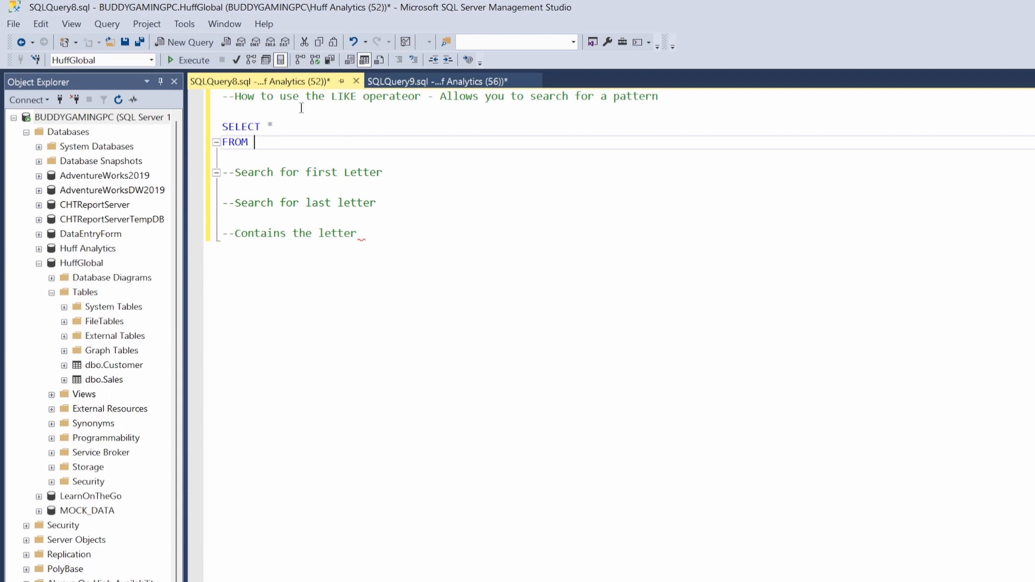
{"action": "type", "text": "Customer"}
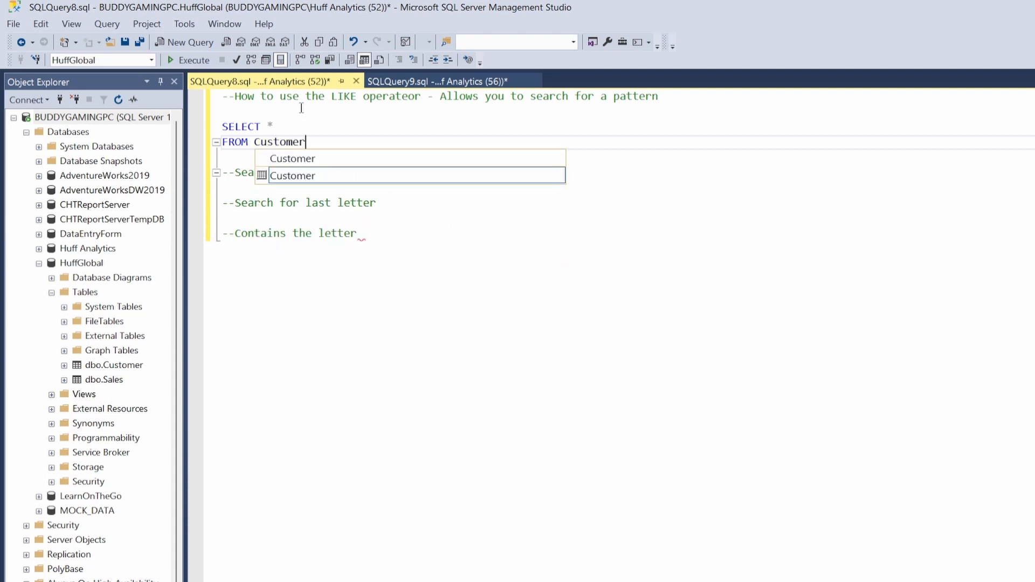
{"action": "type", "text": ";"}
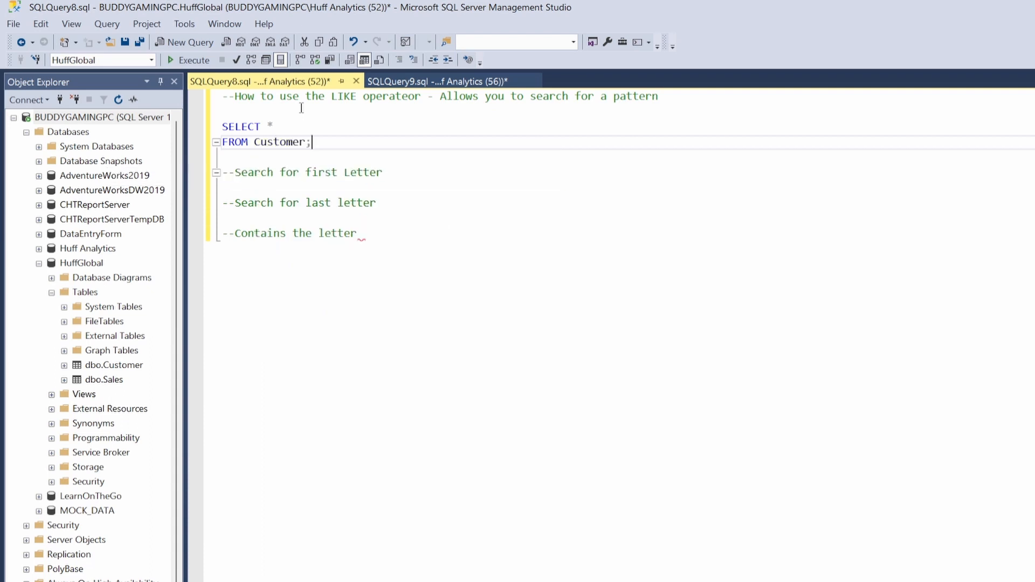
Run the Customer query to list all ten customers, then start a line under the first-letter comment.
{"action": "left_click", "coordinate": [193, 61]}
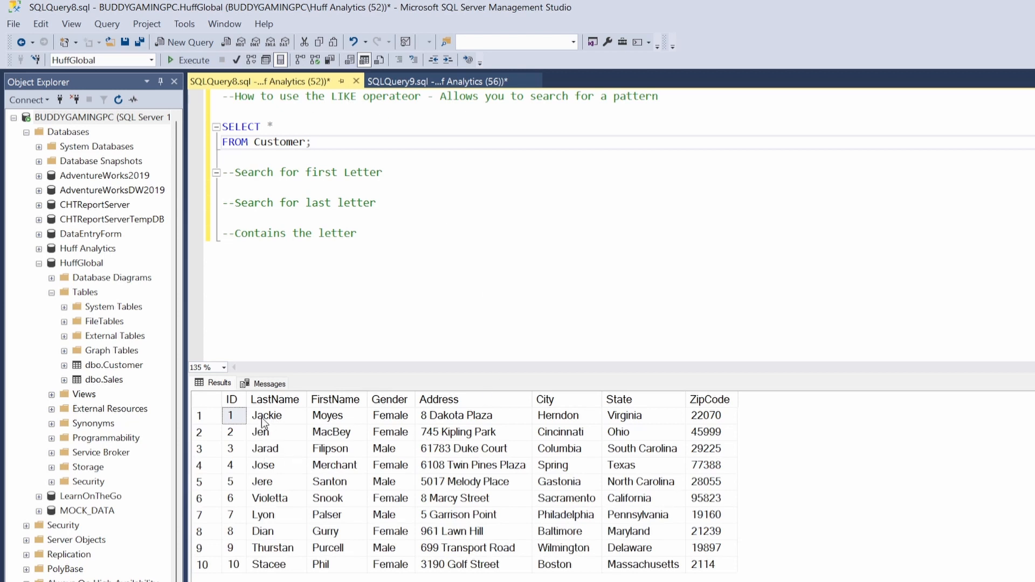
{"action": "left_click", "coordinate": [310, 142]}
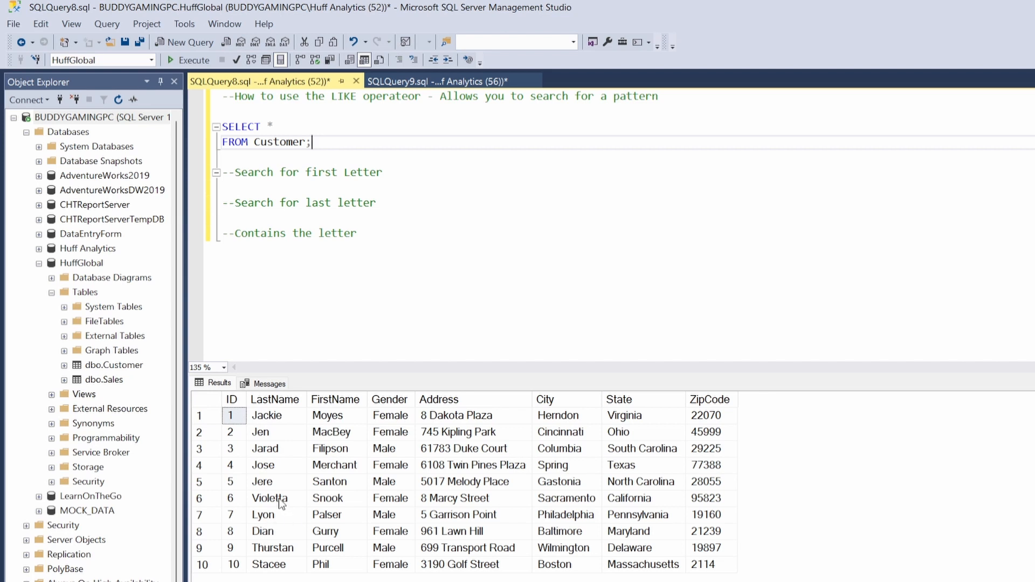
{"action": "mouse_move", "coordinate": [340, 415]}
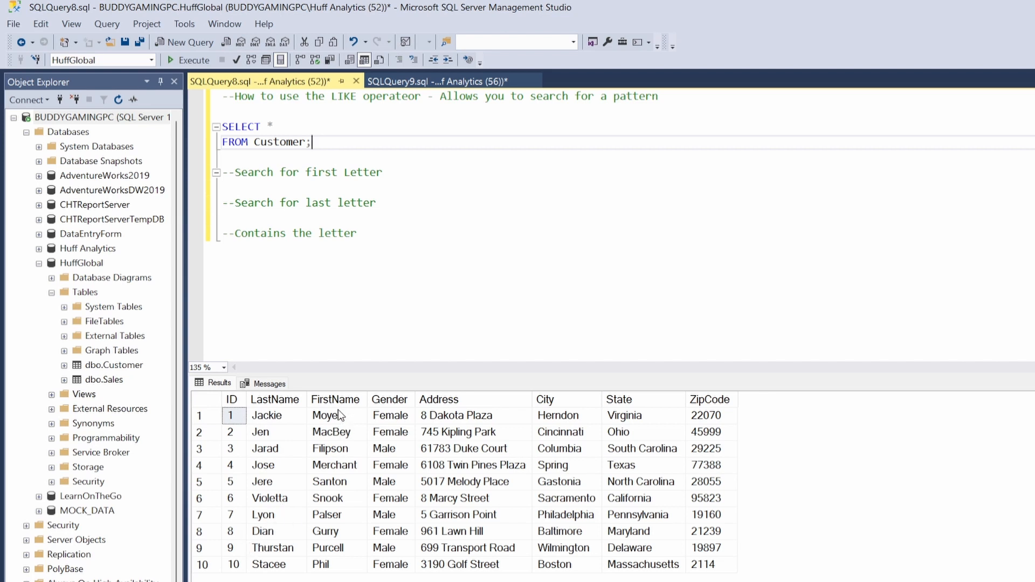
{"action": "mouse_move", "coordinate": [283, 423]}
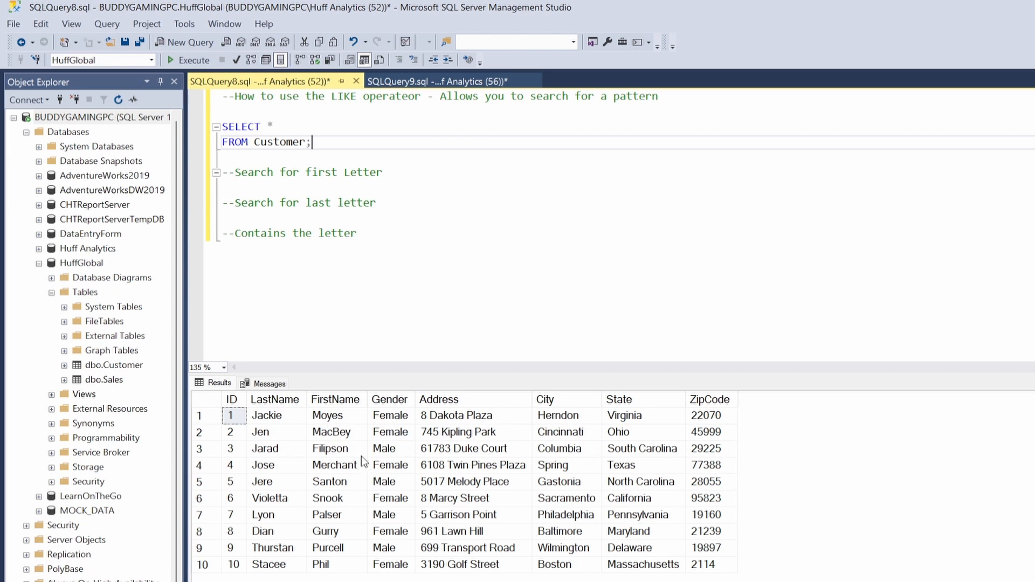
{"action": "mouse_move", "coordinate": [360, 248]}
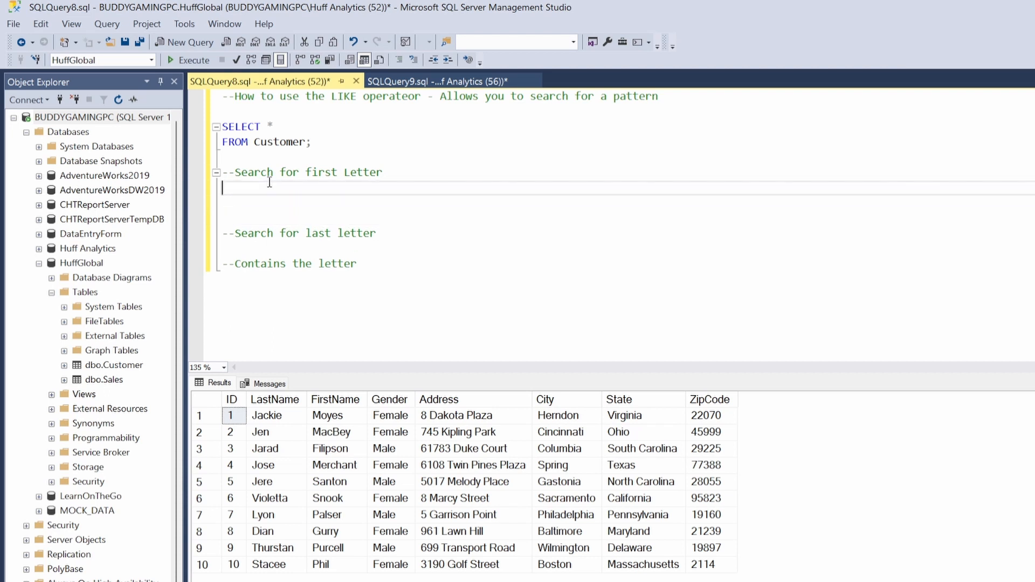
Write SELECT * FROM Customer WHERE FirstName LIKE 'S%' under the first-letter comment.
{"action": "type", "text": "SEL"}
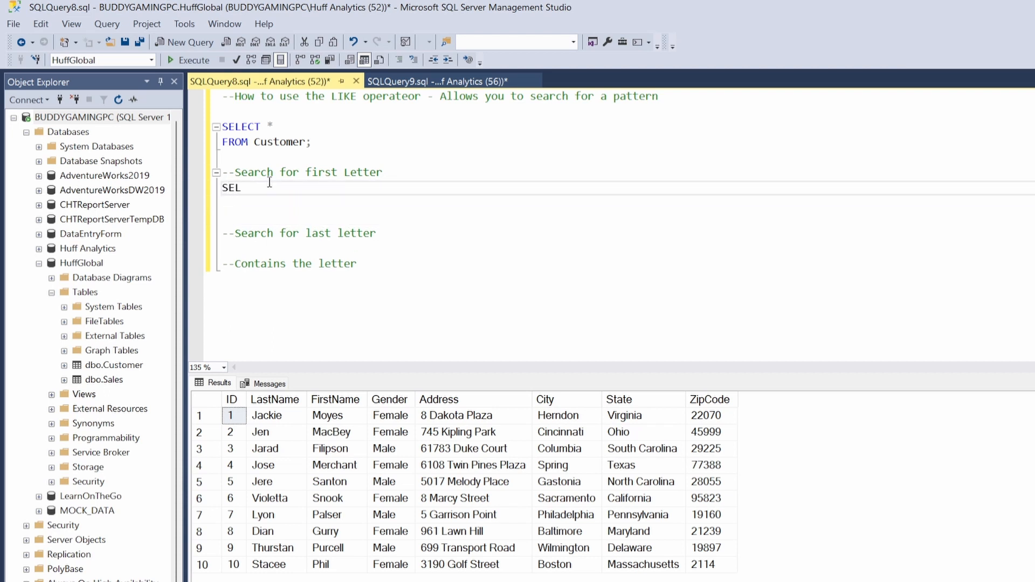
{"action": "type", "text": "ECT"}
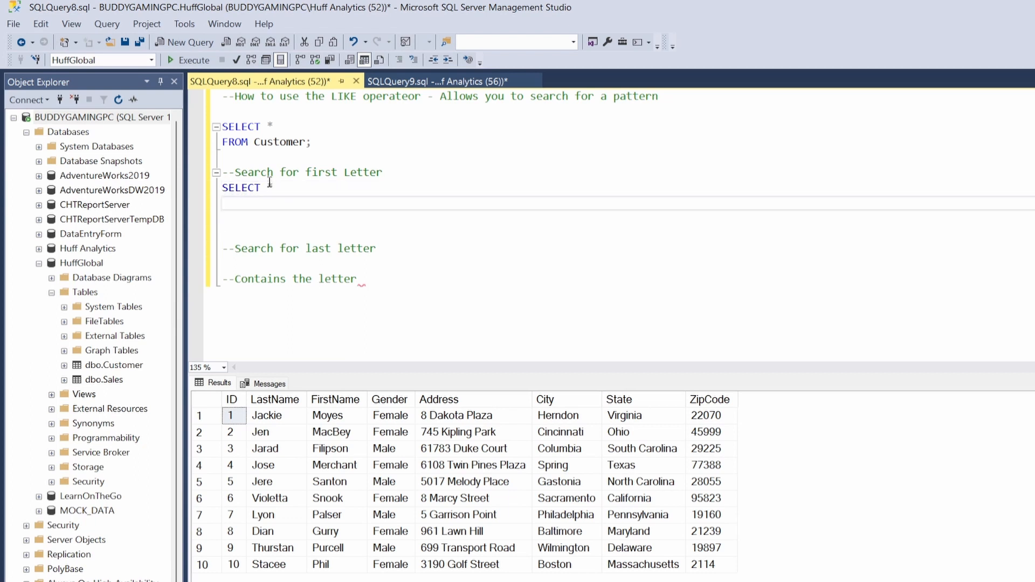
{"action": "type", "text": "FROM"}
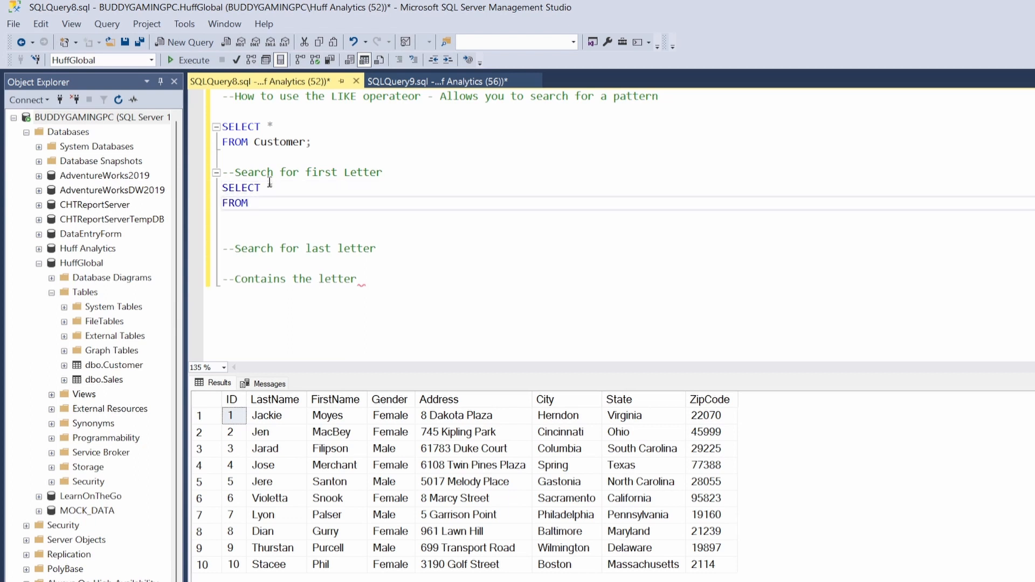
{"action": "type", "text": "Customer"}
{"action": "type", "text": "WH"}
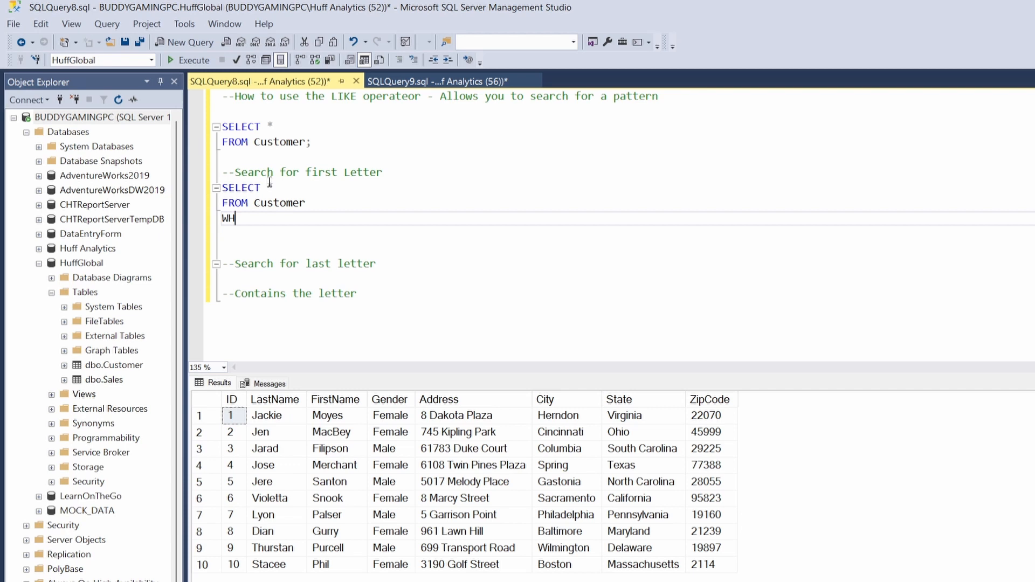
{"action": "type", "text": "ERE"}
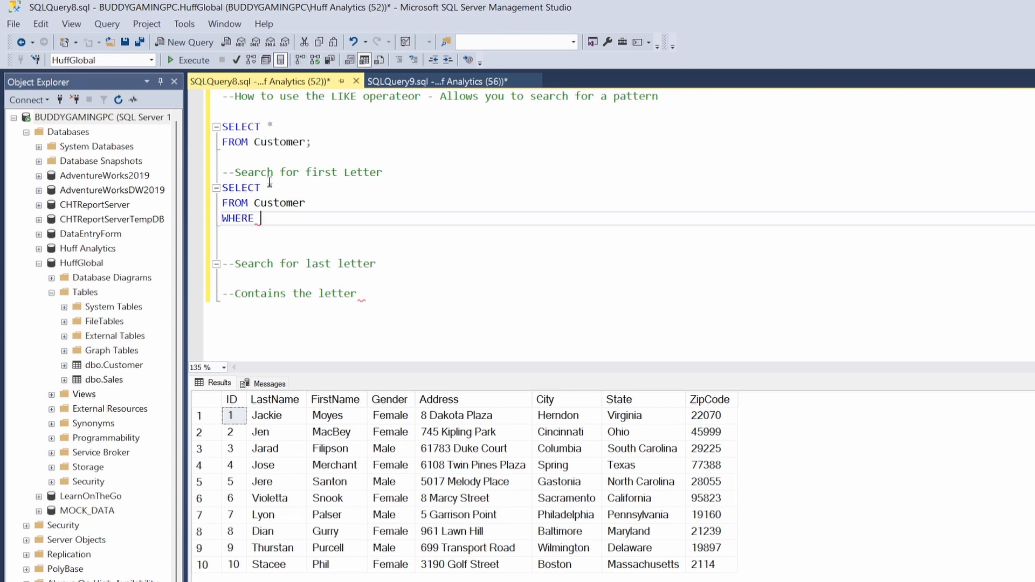
{"action": "type", "text": "FirstName LI"}
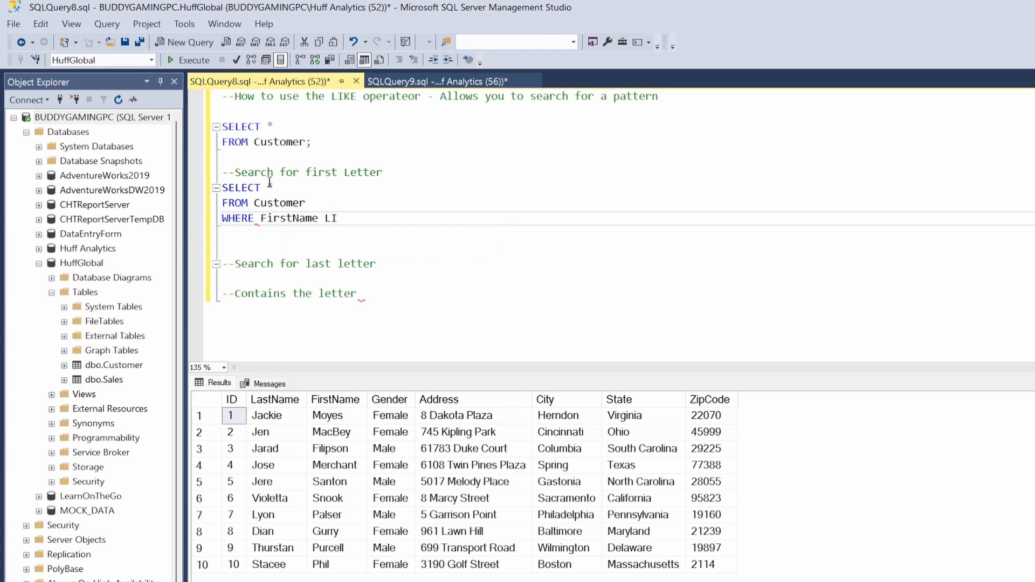
{"action": "type", "text": "KE"}
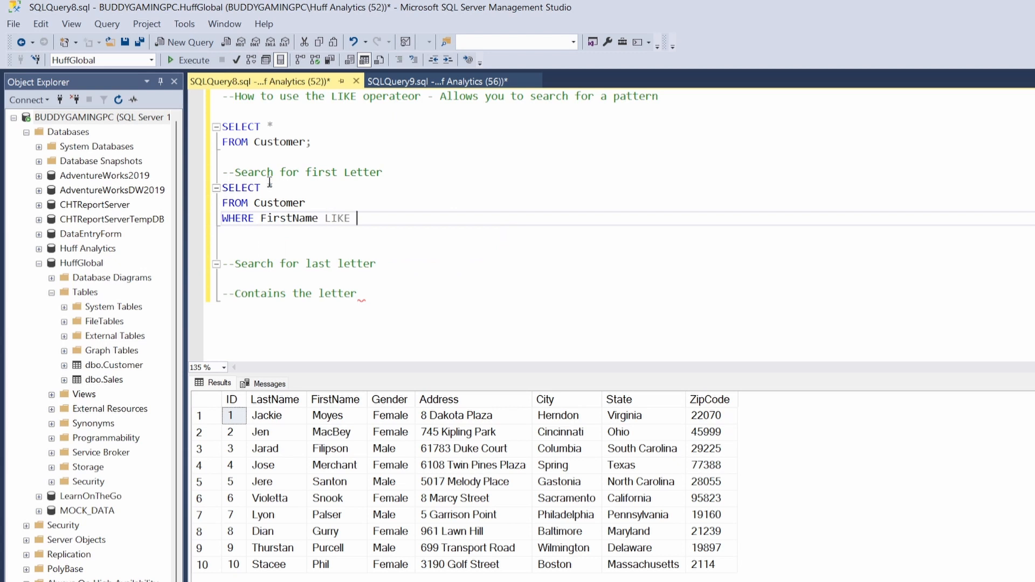
{"action": "type", "text": "''"}
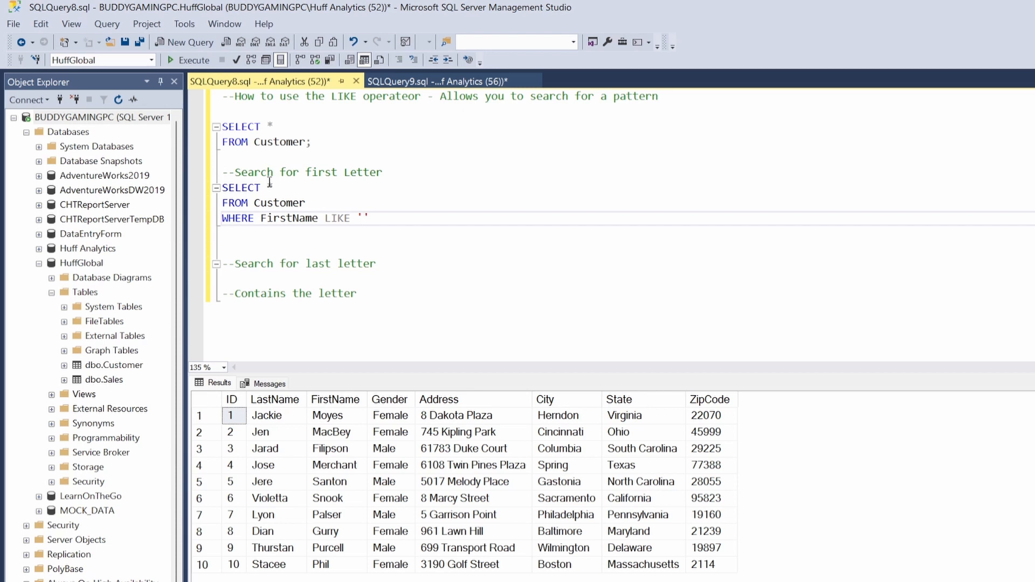
{"action": "type", "text": "s"}
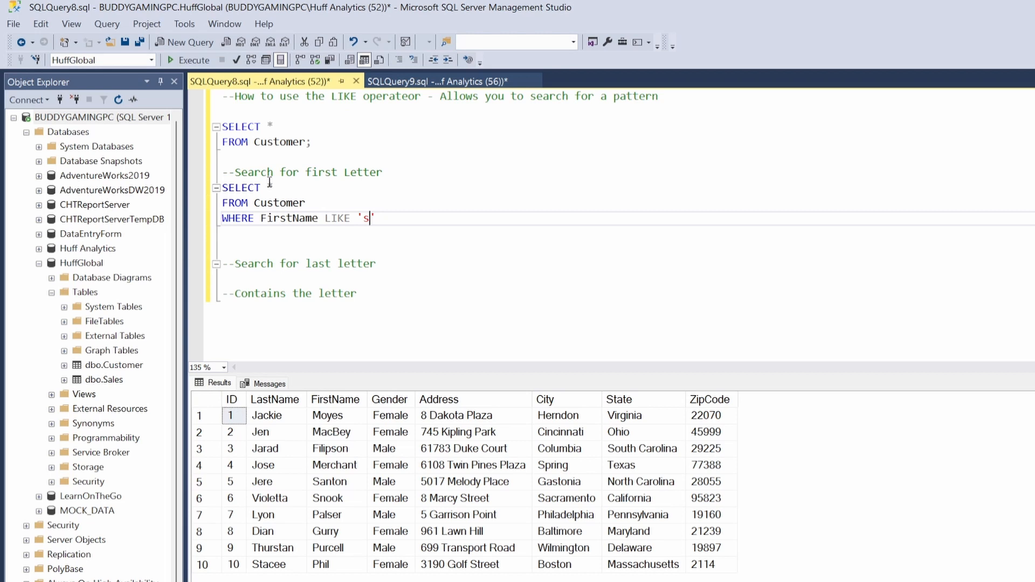
{"action": "key", "text": "Backspace"}
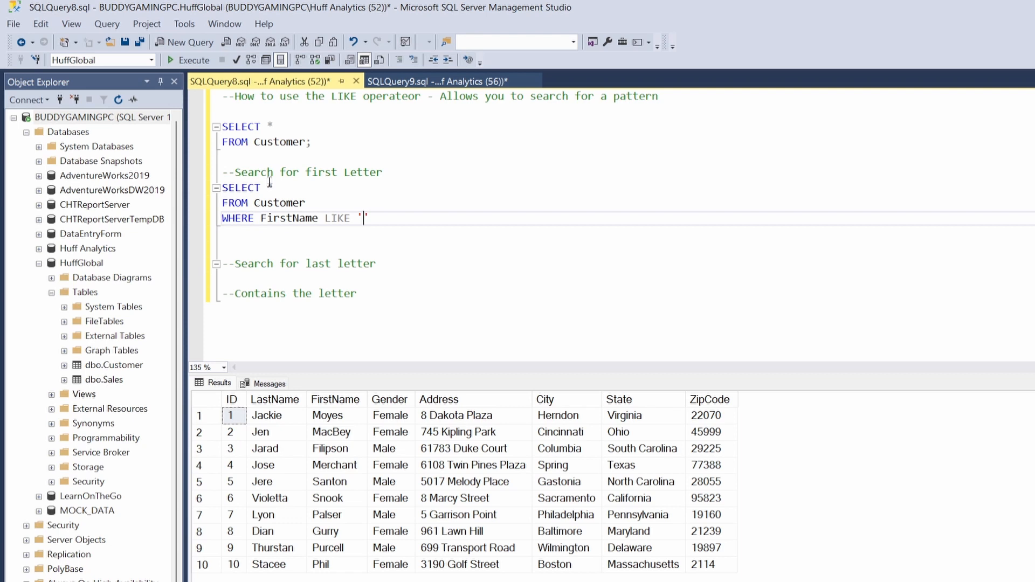
{"action": "type", "text": "S'"}
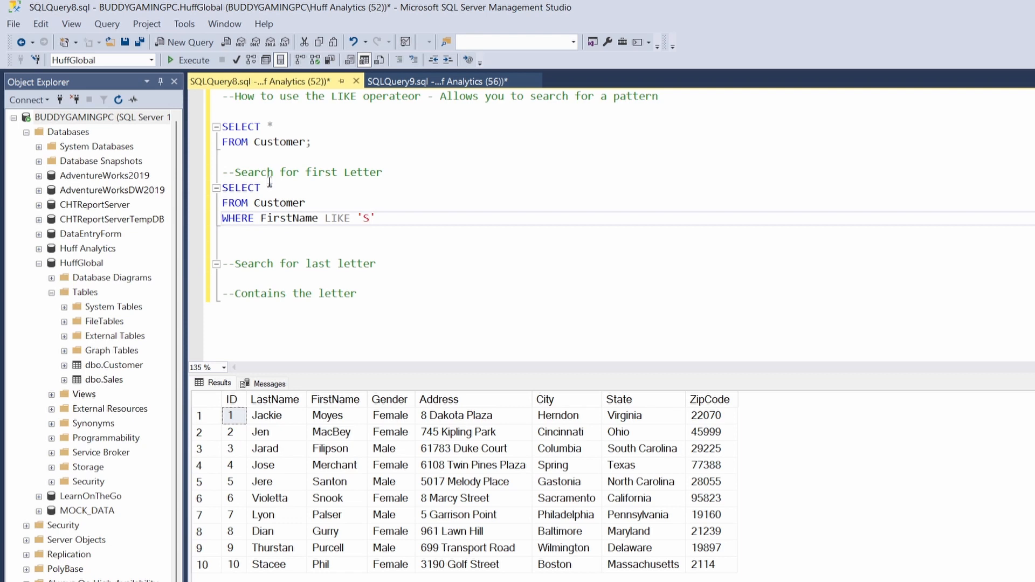
{"action": "type", "text": "%"}
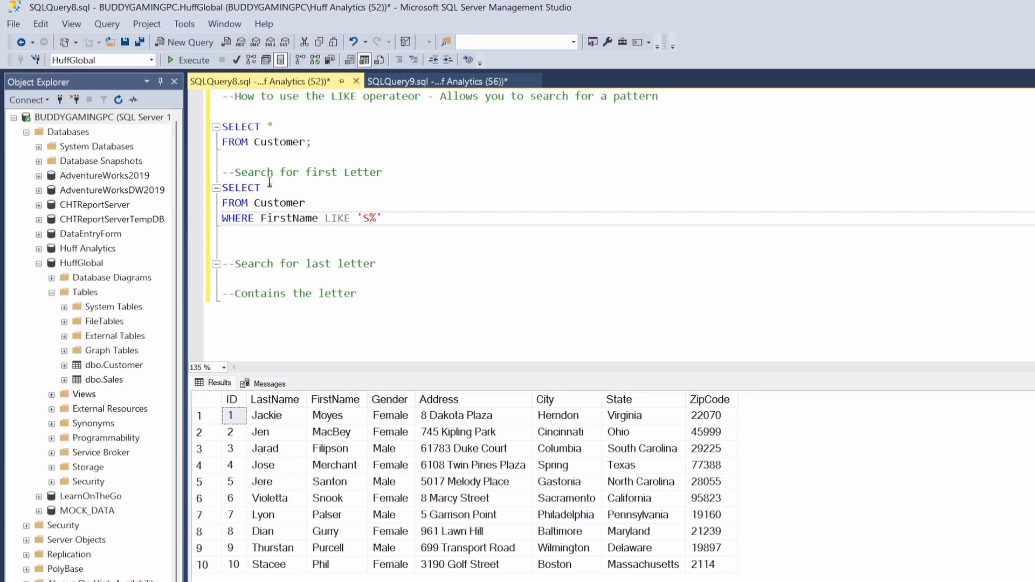
{"action": "left_click", "coordinate": [376, 218]}
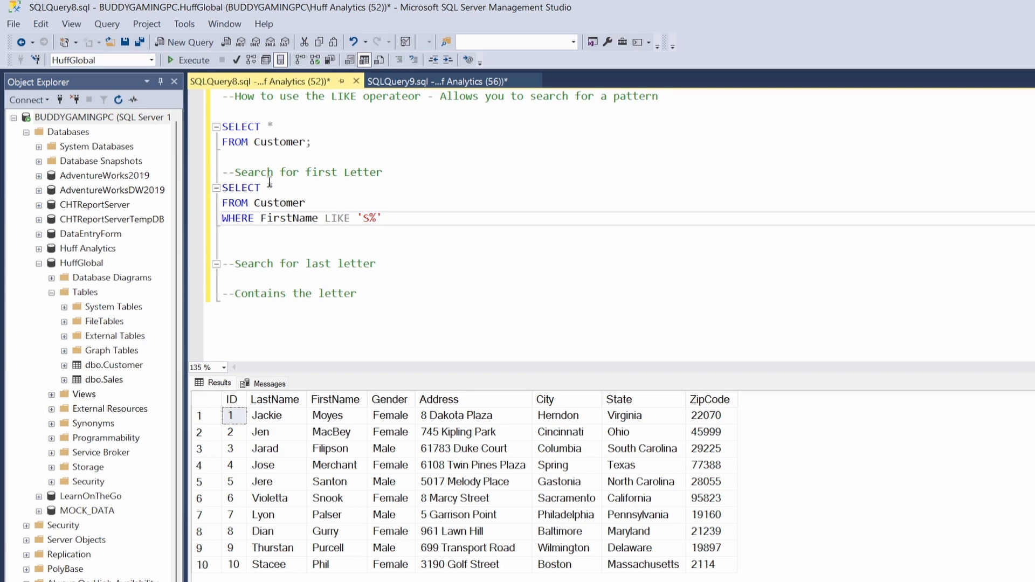
End the 'S%' query with a semicolon, run it, then rerun the full Customer list.
{"action": "type", "text": ";"}
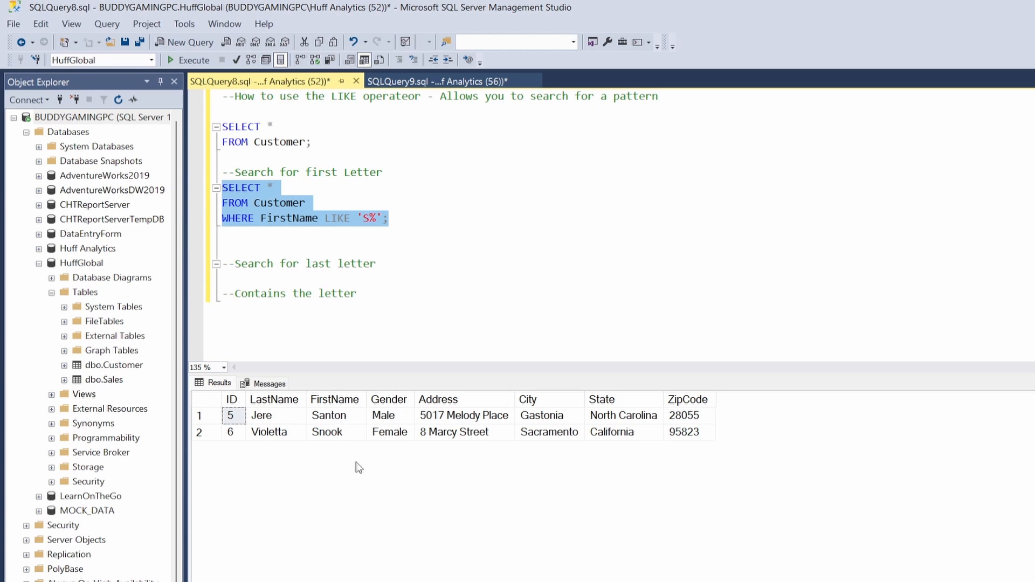
{"action": "mouse_move", "coordinate": [366, 406]}
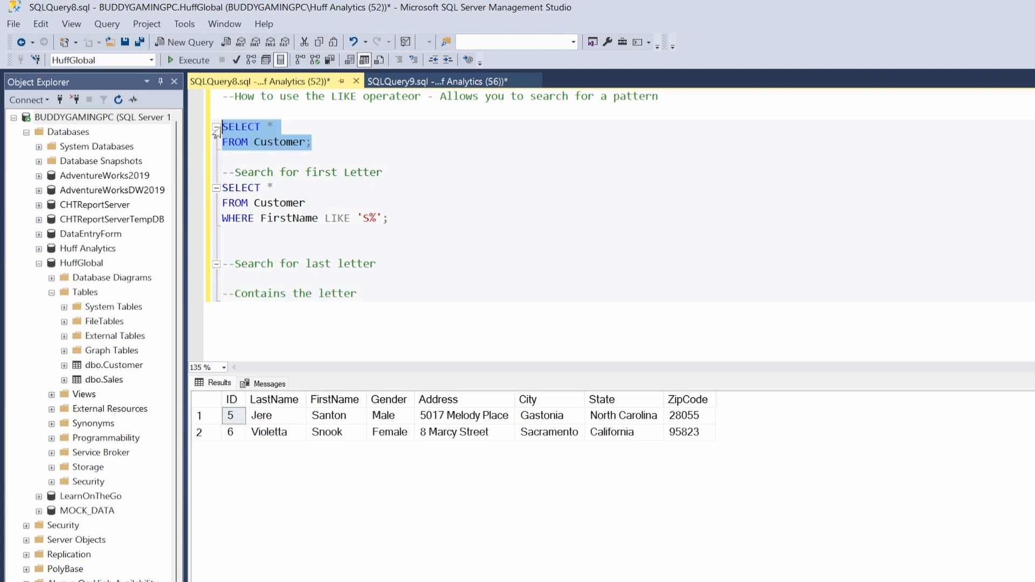
{"action": "left_click", "coordinate": [192, 61]}
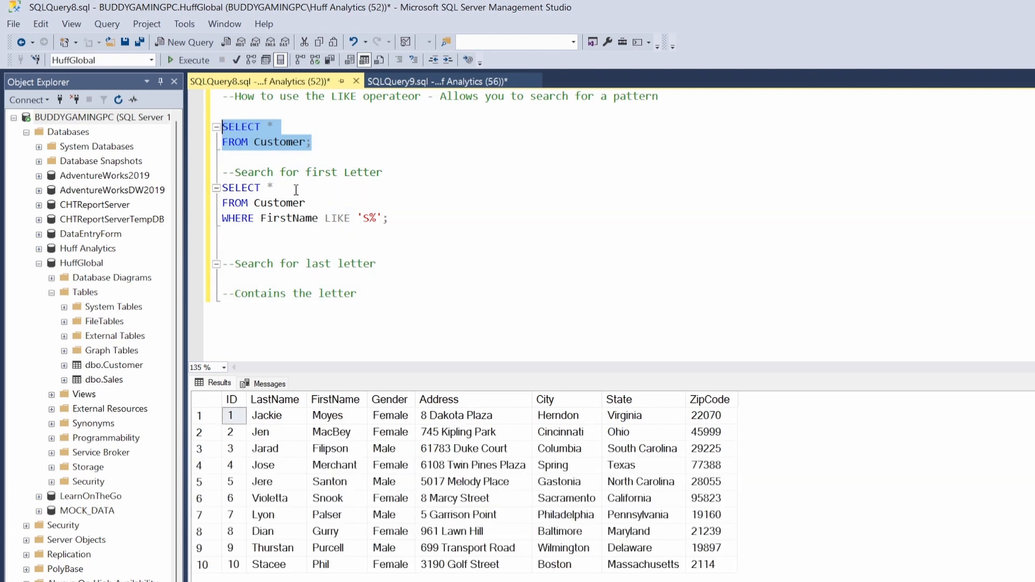
{"action": "left_click", "coordinate": [389, 218]}
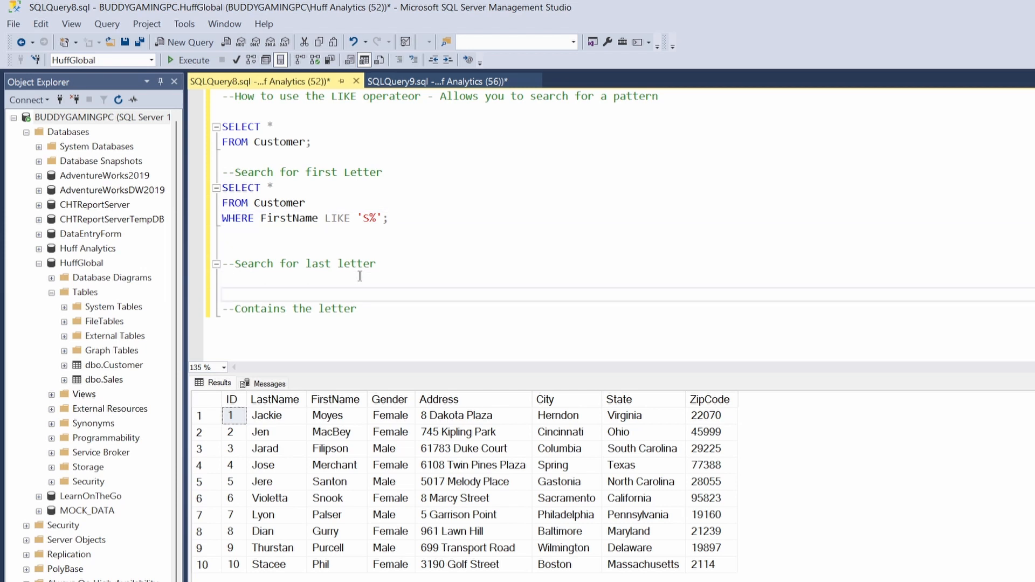
Write SELECT * FROM Customer WHERE FirstName LIKE '%N'; under the last-letter comment.
{"action": "type", "text": "S"}
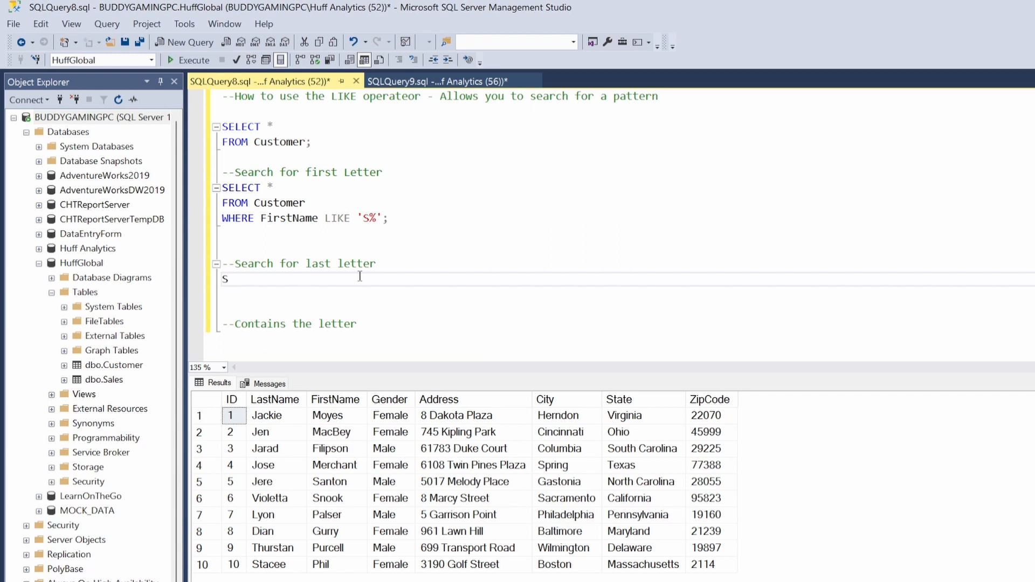
{"action": "type", "text": "ELECT *"}
{"action": "type", "text": "FROM"}
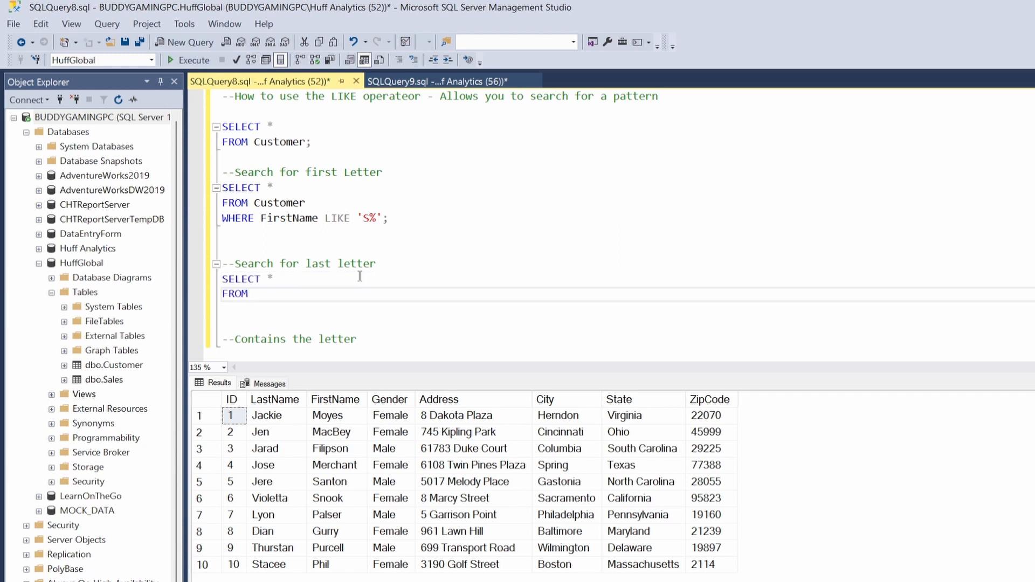
{"action": "type", "text": "Cust"}
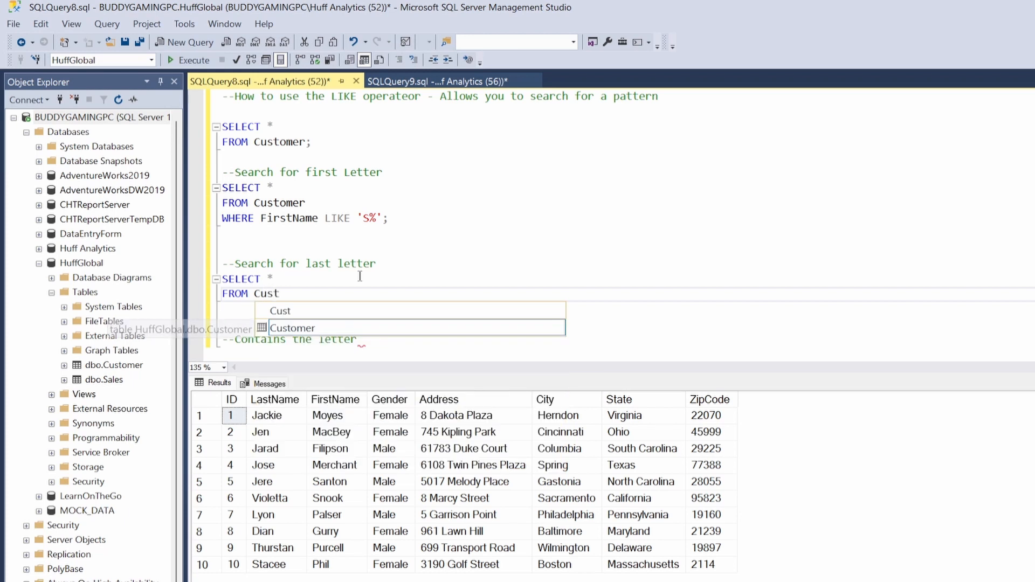
{"action": "left_click", "coordinate": [293, 328]}
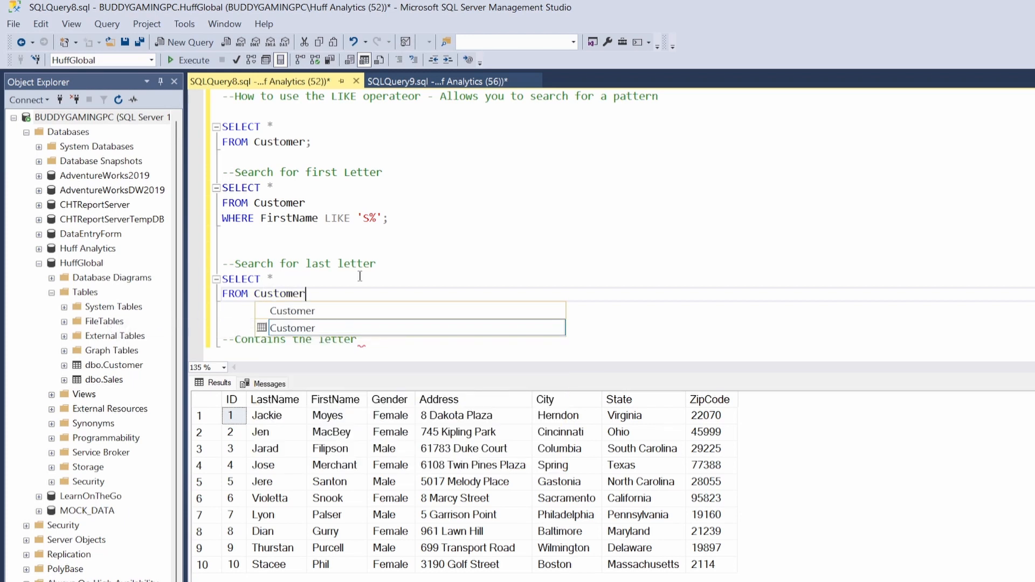
{"action": "type", "text": "WHERE"}
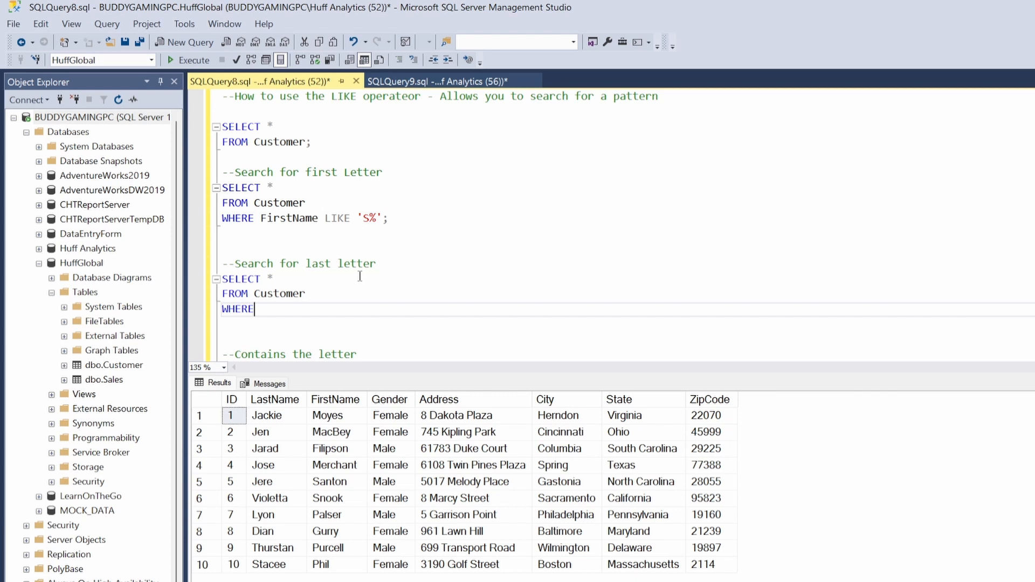
{"action": "type", "text": "FirstName"}
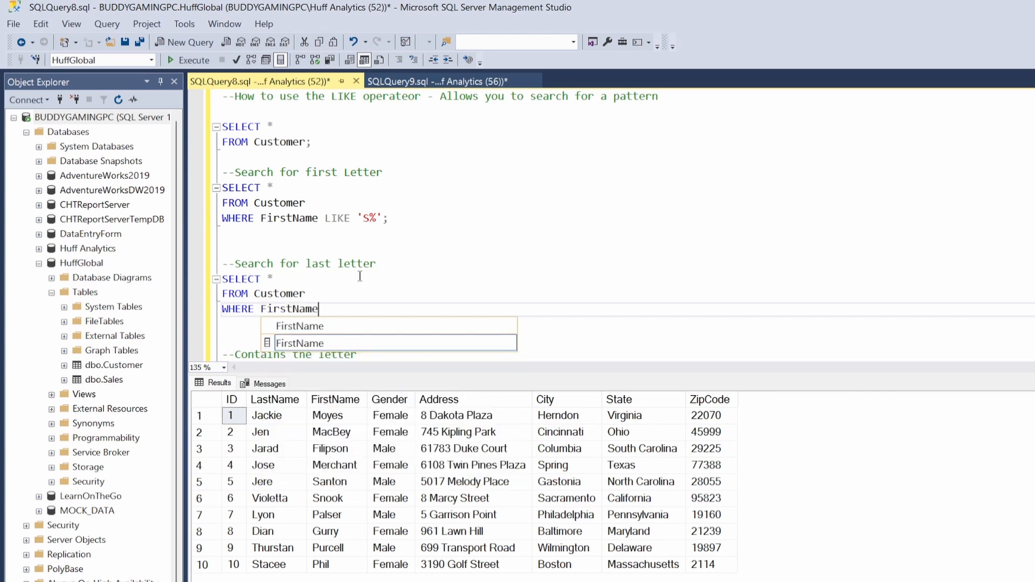
{"action": "type", "text": "L"}
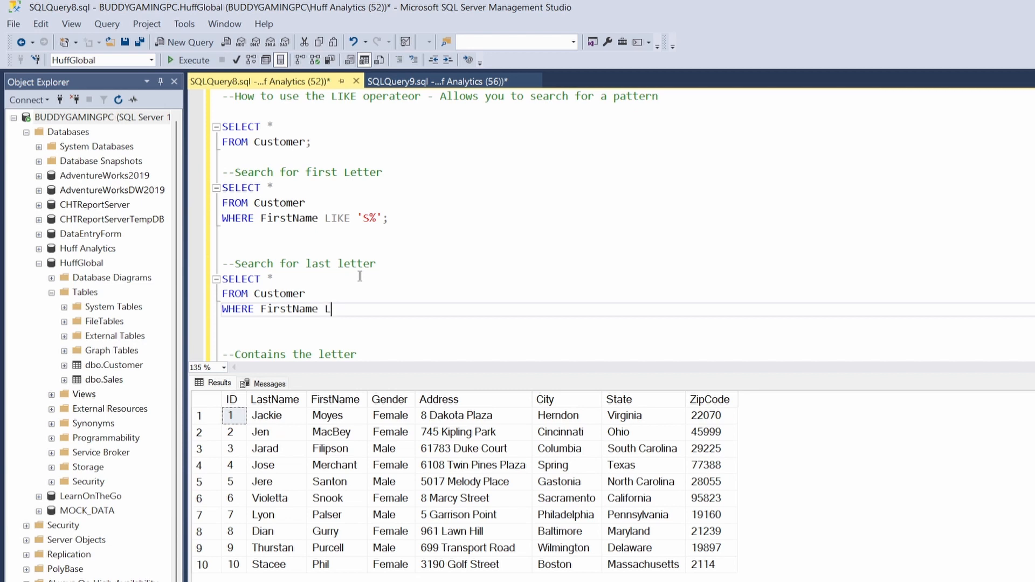
{"action": "type", "text": "IKE"}
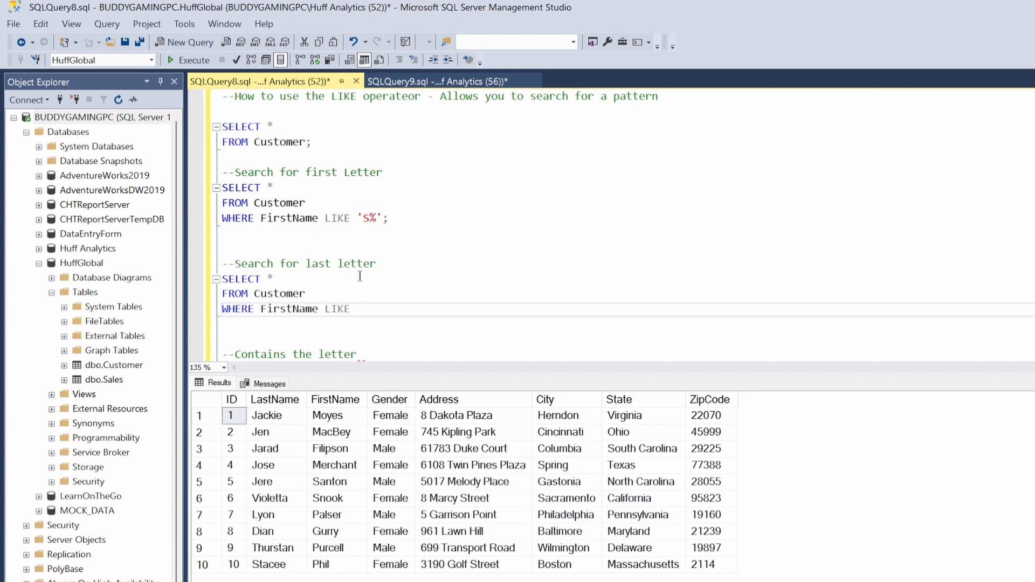
{"action": "type", "text": "'"}
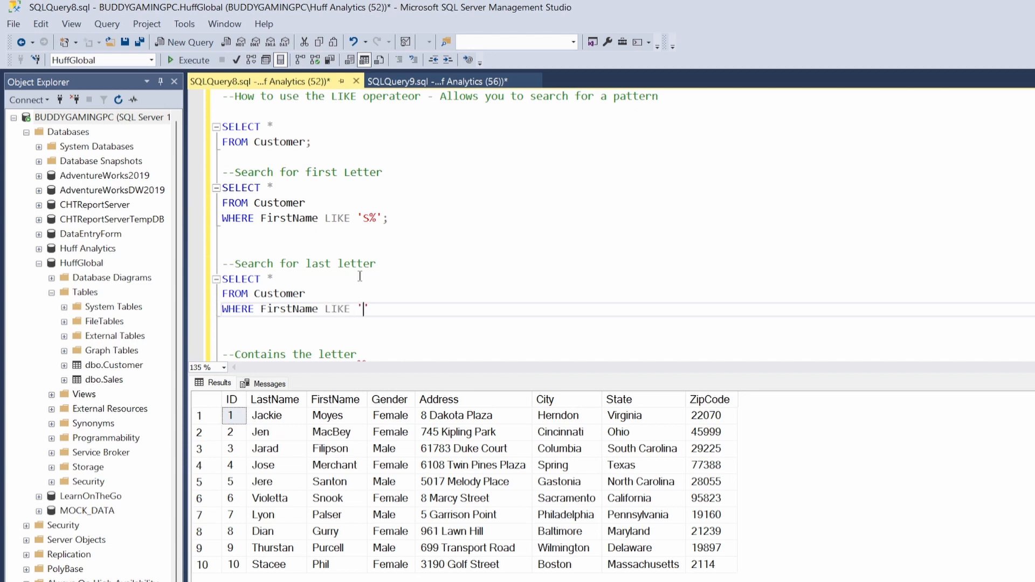
{"action": "type", "text": "'"}
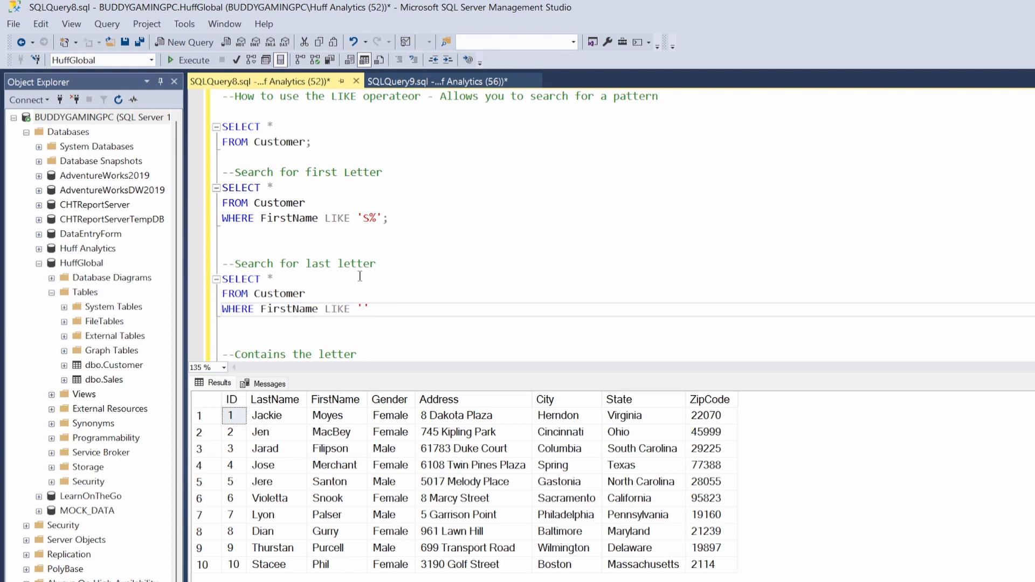
{"action": "type", "text": "%"}
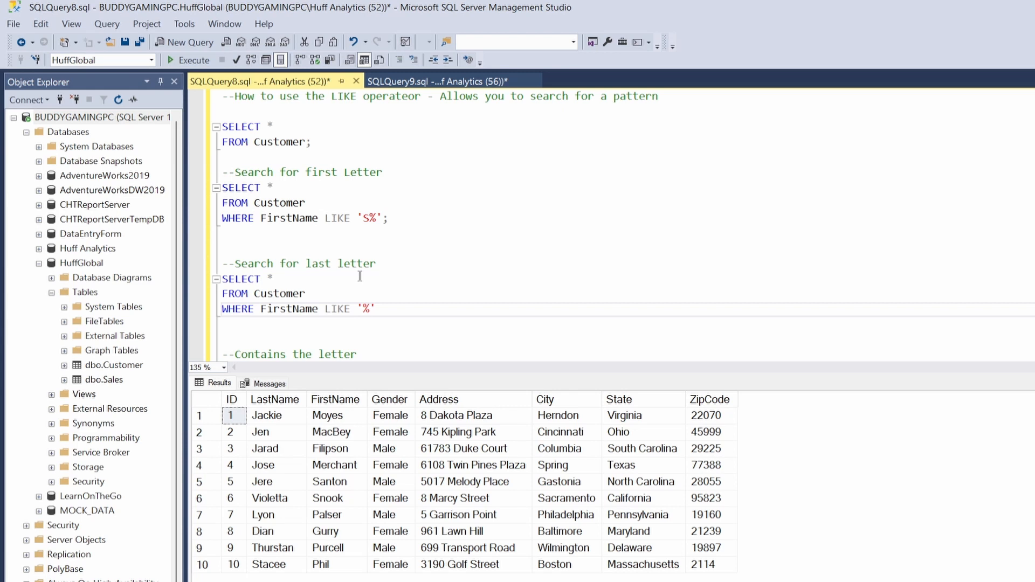
{"action": "type", "text": "N"}
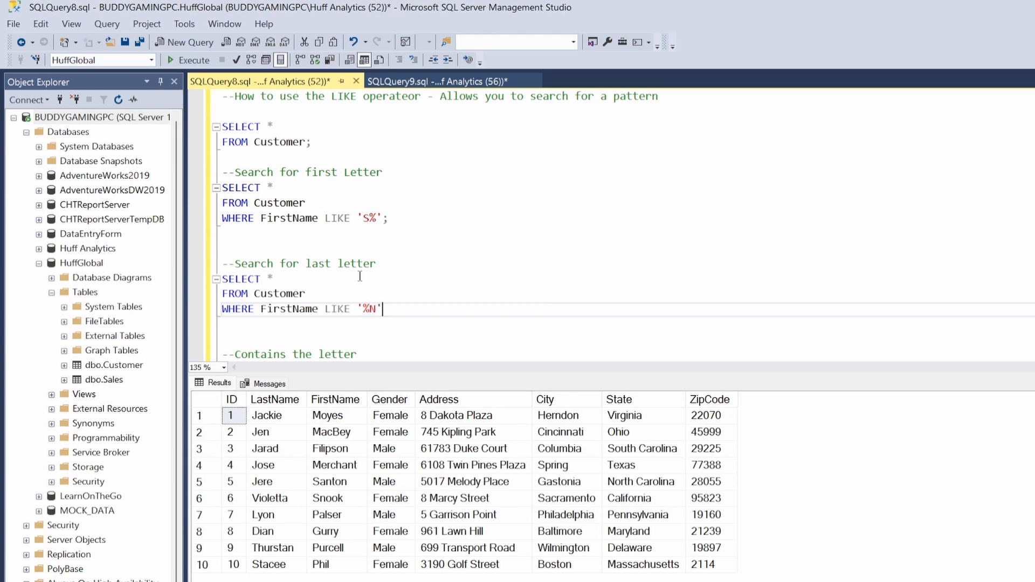
{"action": "type", "text": ";"}
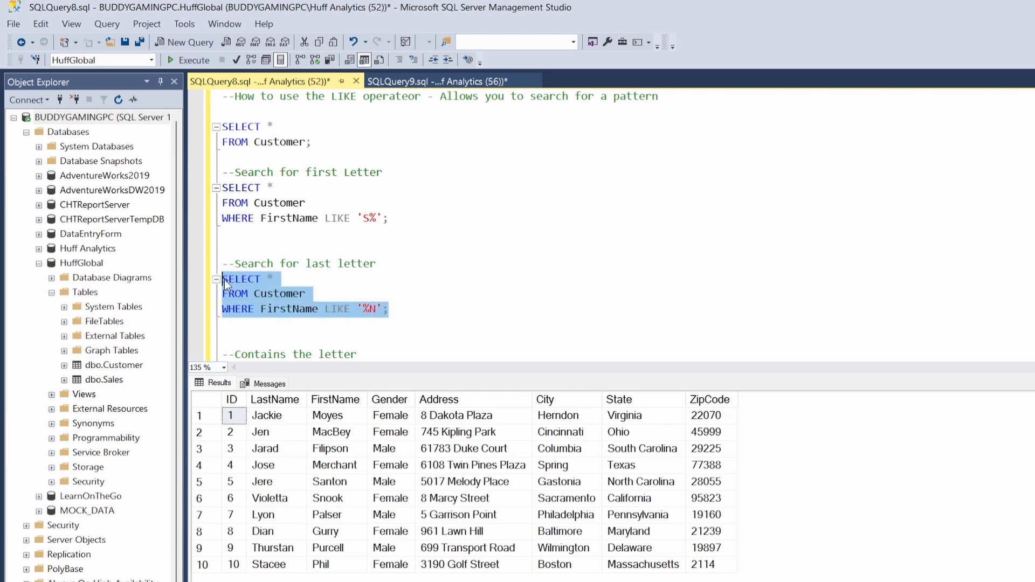
Run the '%N' query, returning the two customers Jarad and Jere.
{"action": "left_click", "coordinate": [193, 60]}
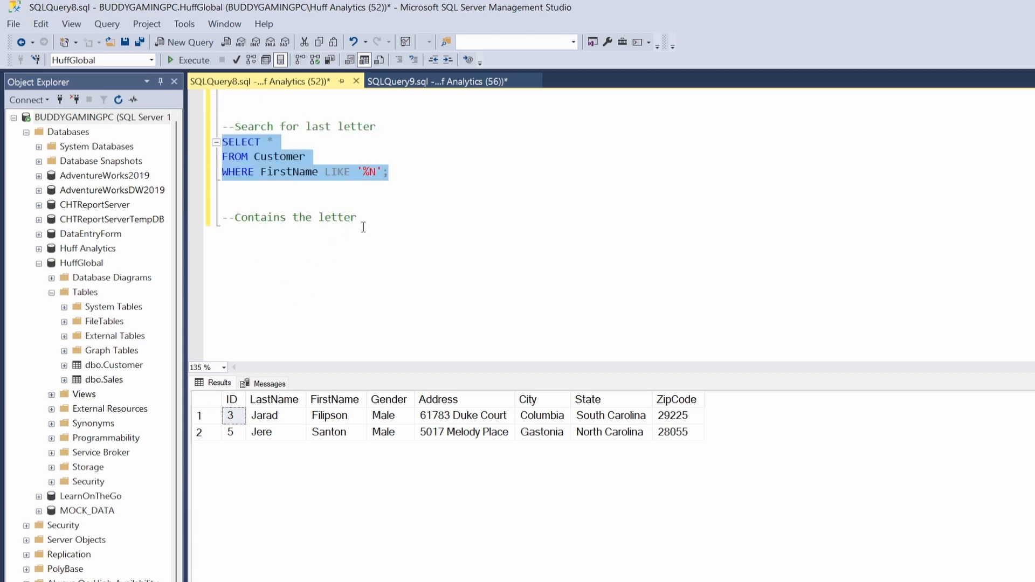
{"action": "scroll", "scroll_direction": "up", "scroll_amount": 3}
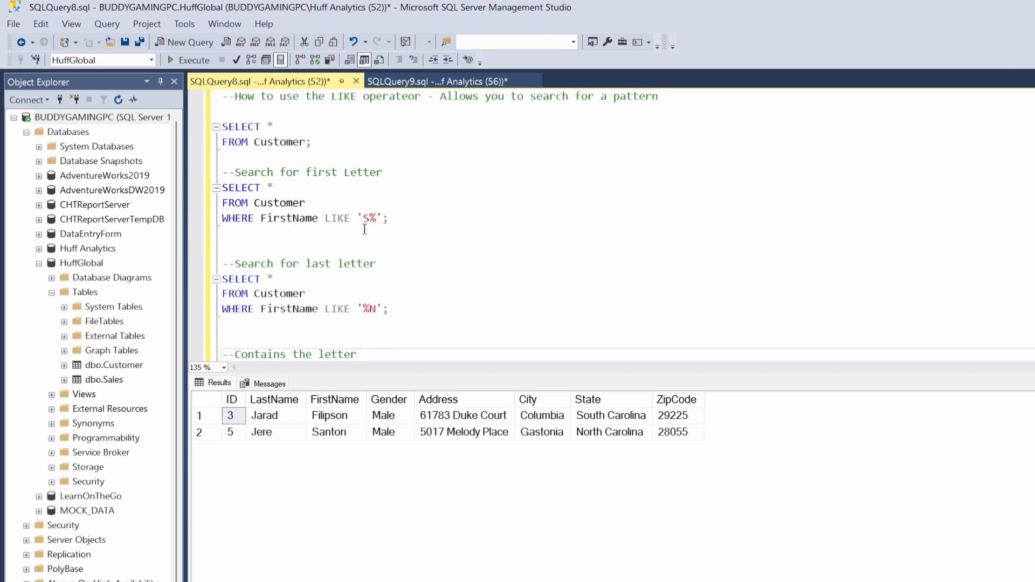
Highlight and rerun SELECT * FROM Customer to show all ten customers again.
{"action": "left_click_drag", "start_coordinate": [222, 126], "coordinate": [309, 142]}
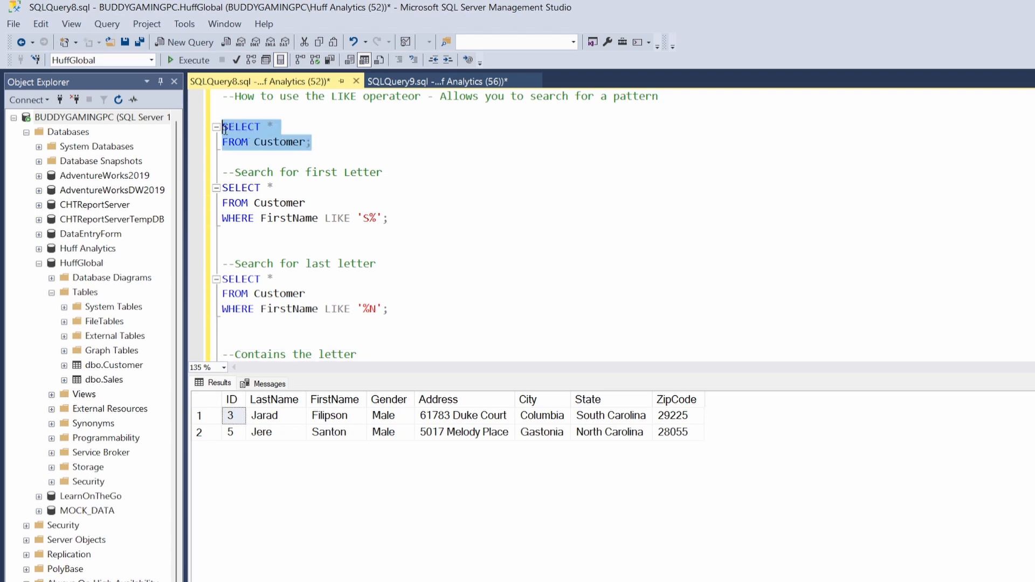
{"action": "left_click", "coordinate": [188, 60]}
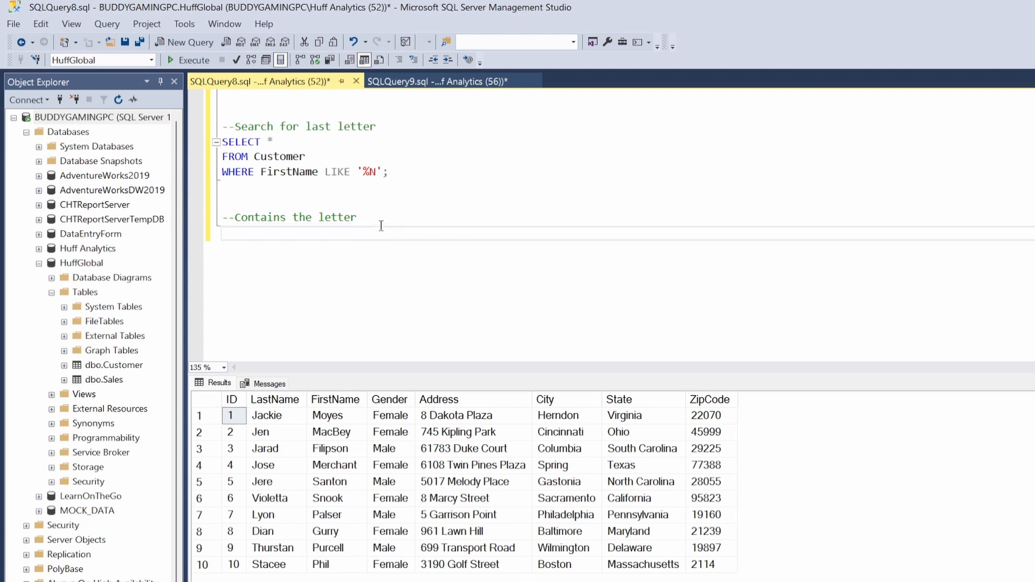
Write SELECT * FROM Customer WHERE FirstName LIKE '%a%'; under the contains-the-letter comment.
{"action": "type", "text": "SELE"}
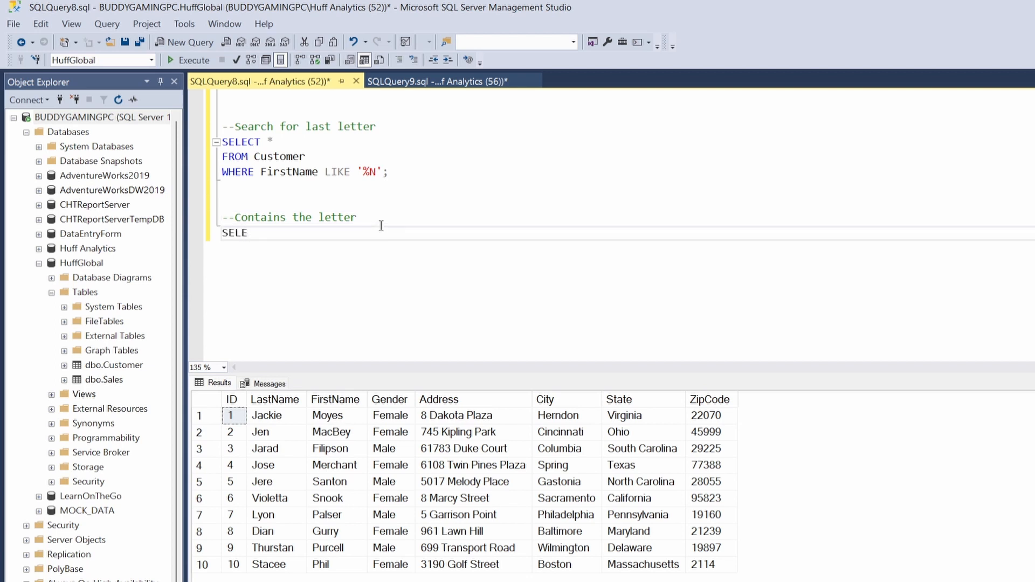
{"action": "type", "text": "CT *"}
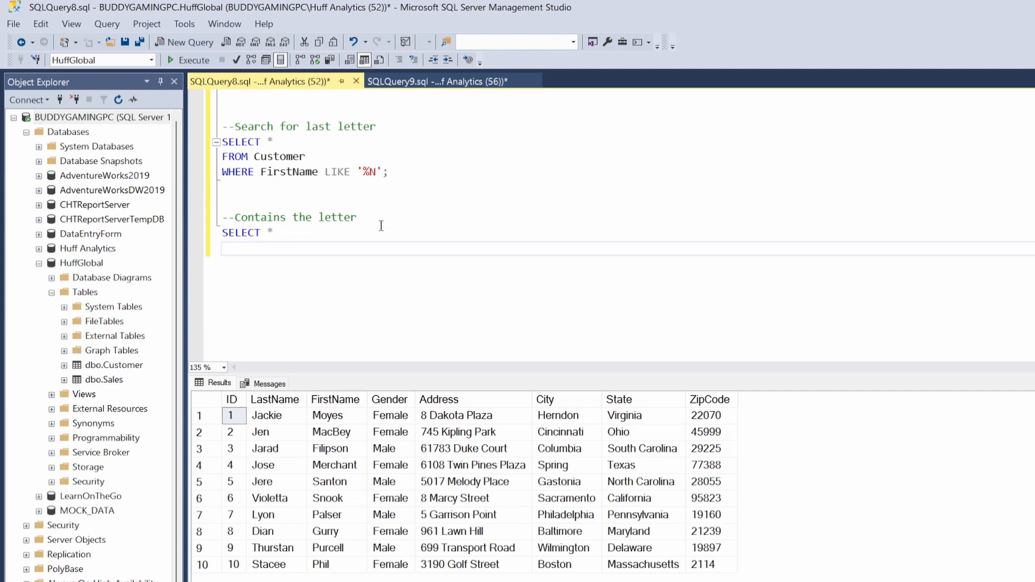
{"action": "type", "text": "FROM"}
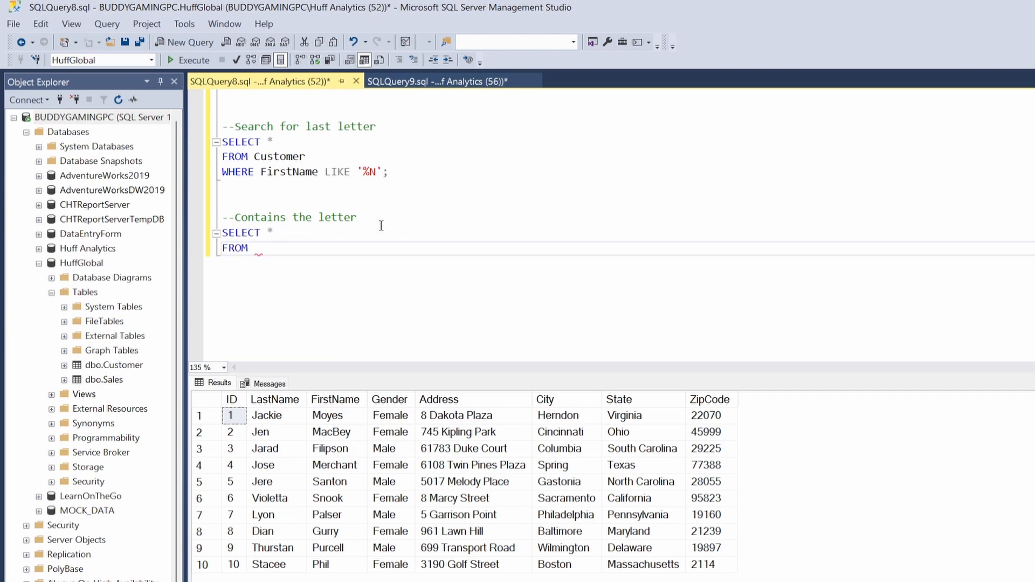
{"action": "type", "text": "Customer"}
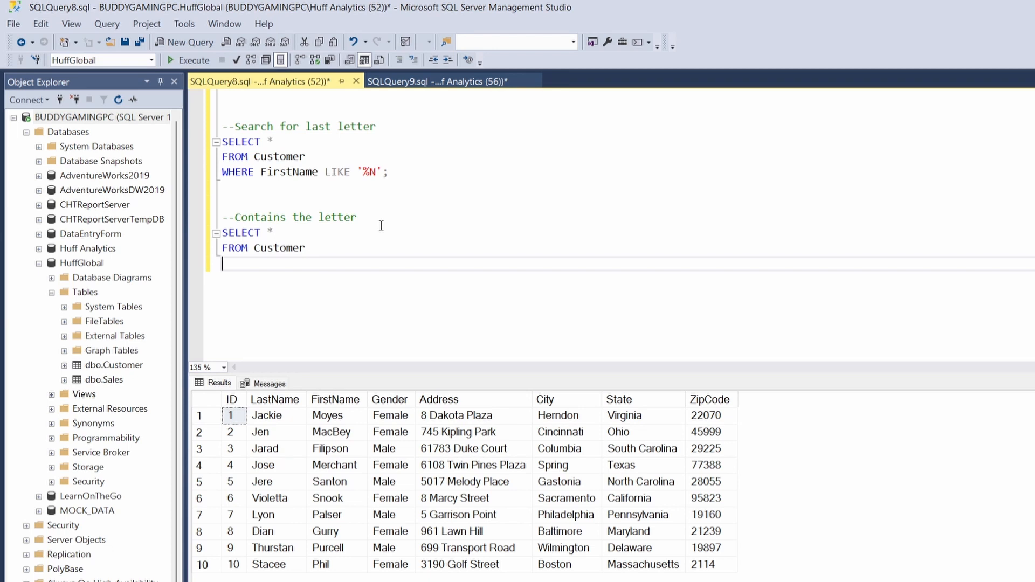
{"action": "type", "text": "WHERE"}
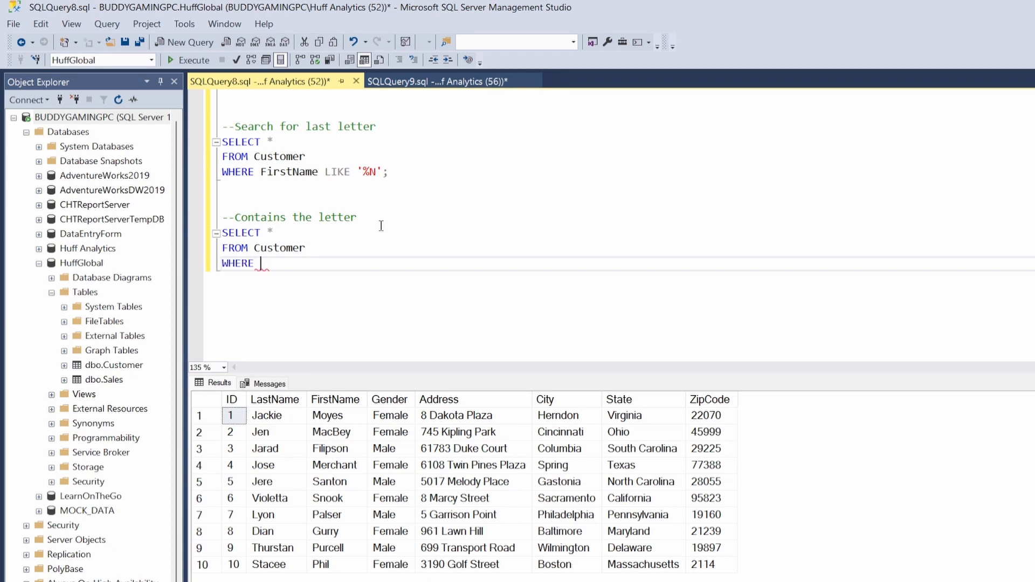
{"action": "type", "text": "FirstNAME"}
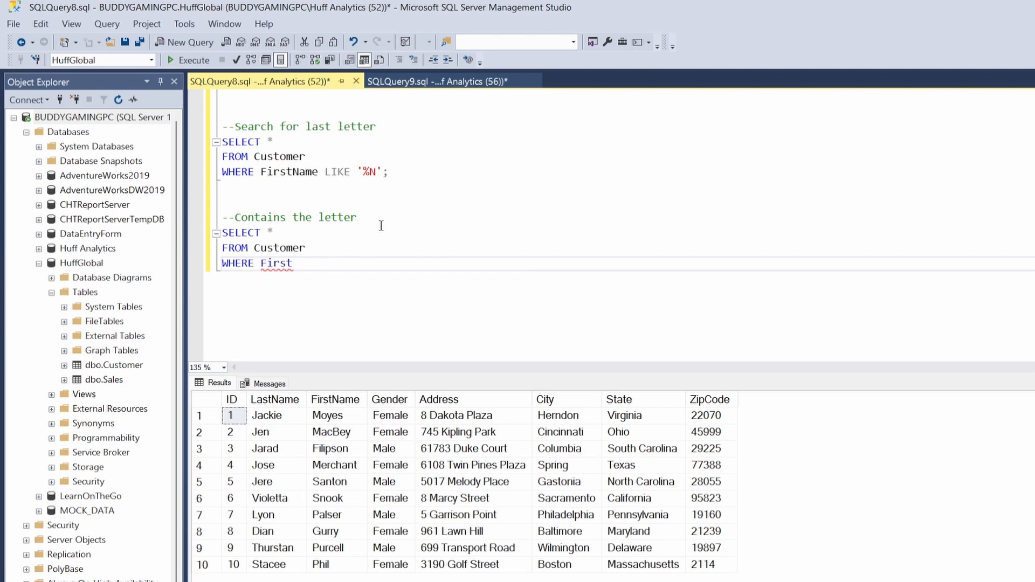
{"action": "type", "text": "Name"}
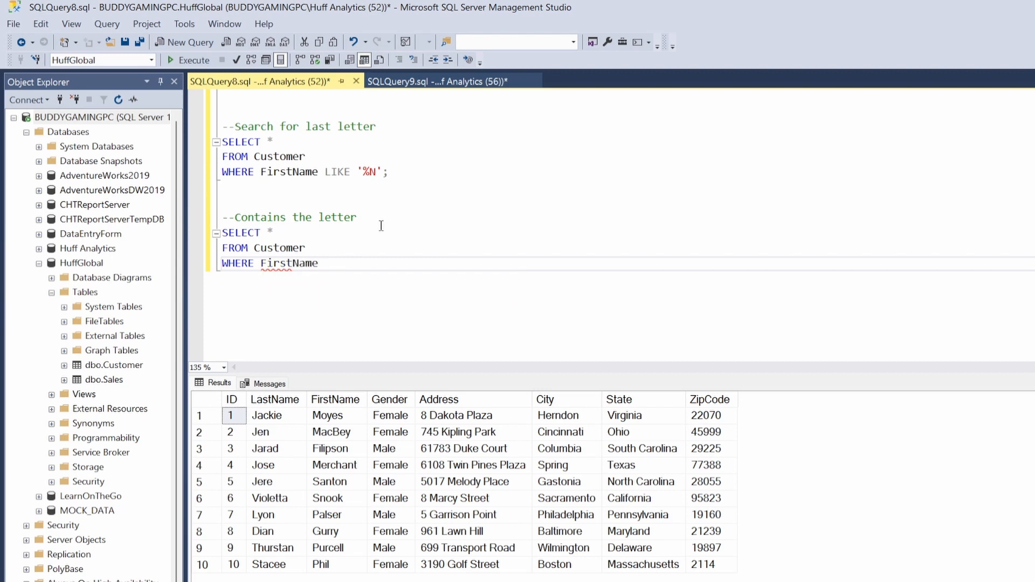
{"action": "type", "text": "LIKE"}
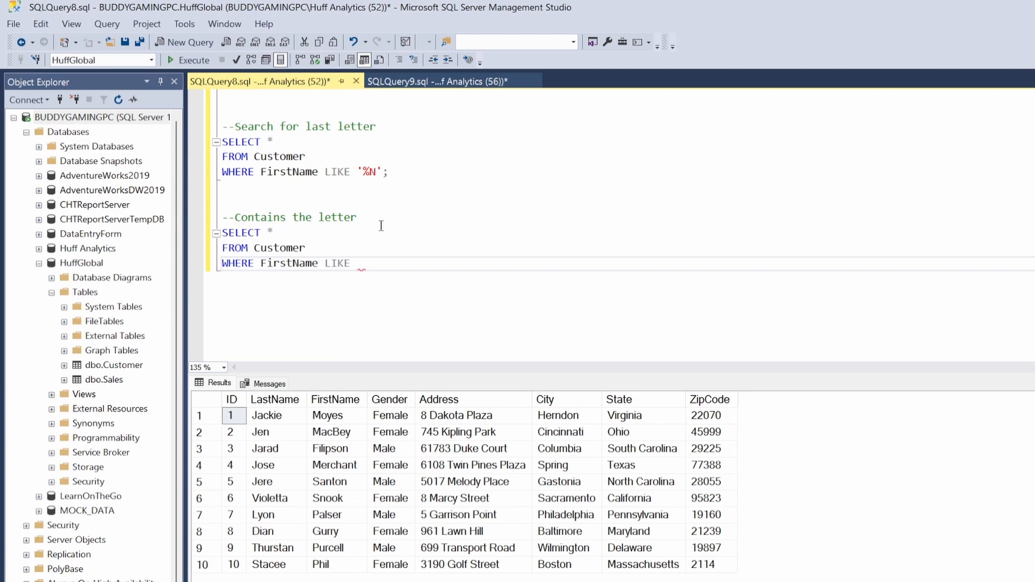
{"action": "type", "text": "''"}
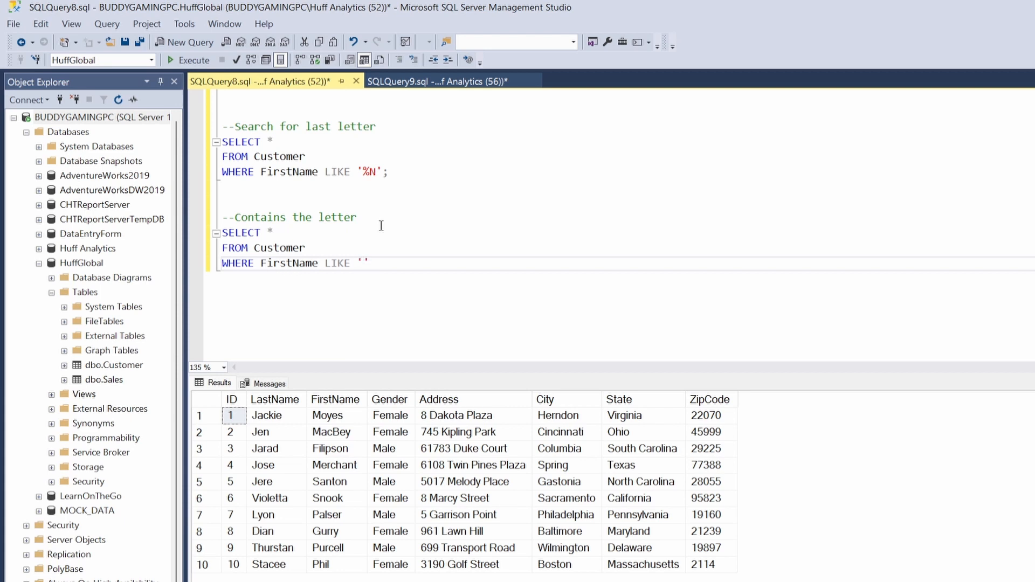
{"action": "type", "text": "%%"}
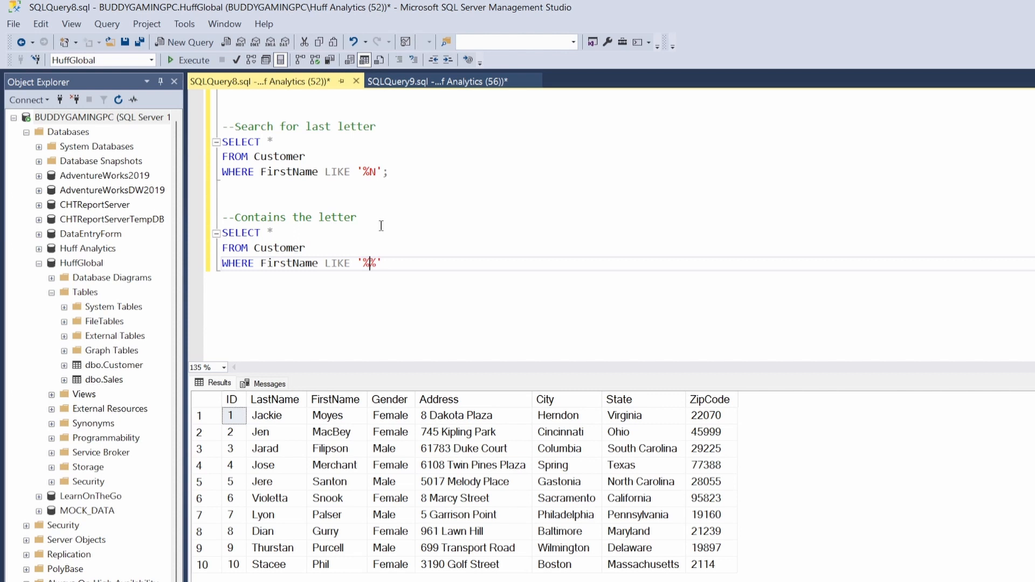
{"action": "type", "text": "%"}
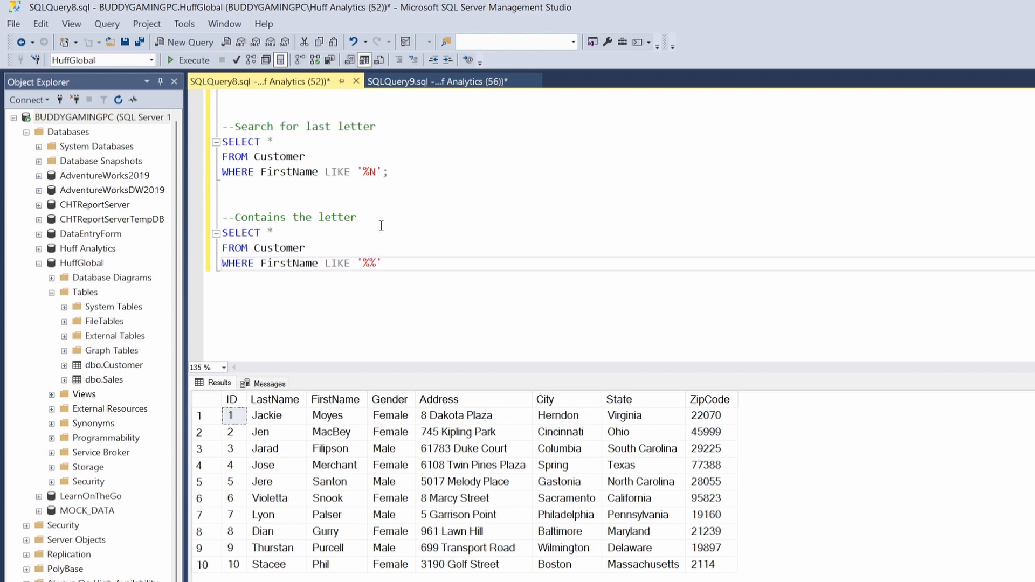
{"action": "type", "text": "a"}
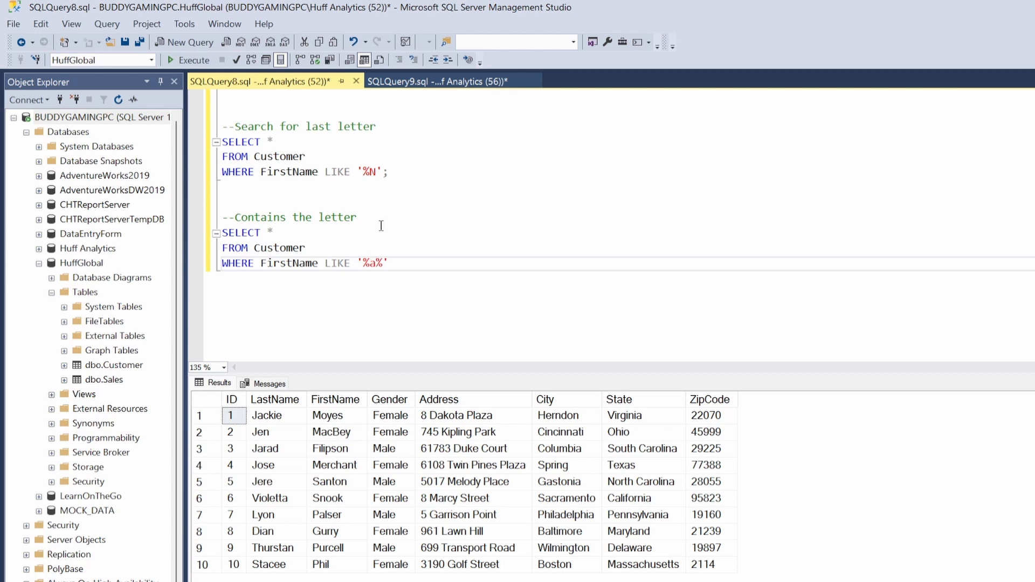
{"action": "type", "text": ";"}
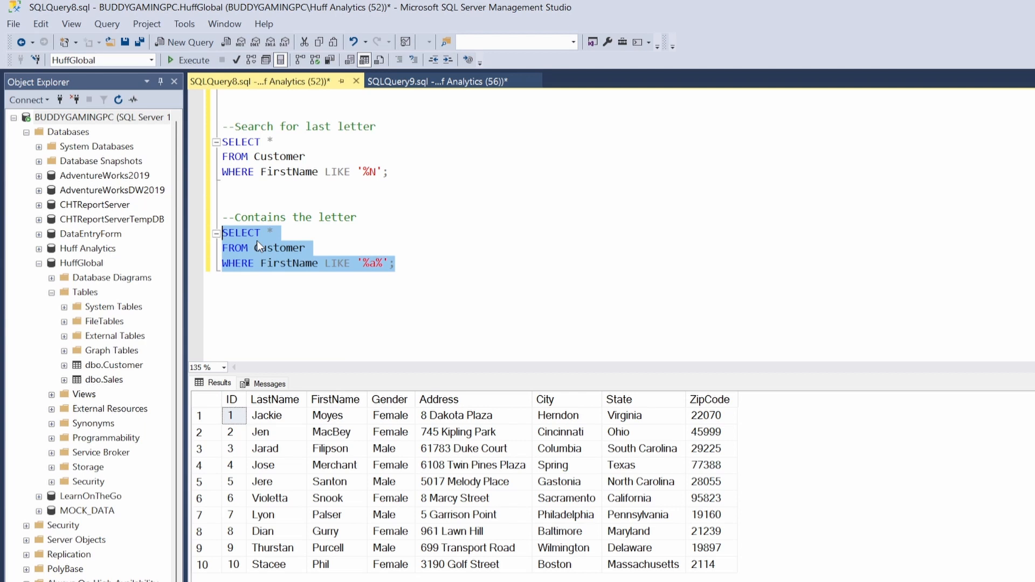
Run the '%a%' query, returning the four customers whose first name contains a.
{"action": "left_click", "coordinate": [193, 60]}
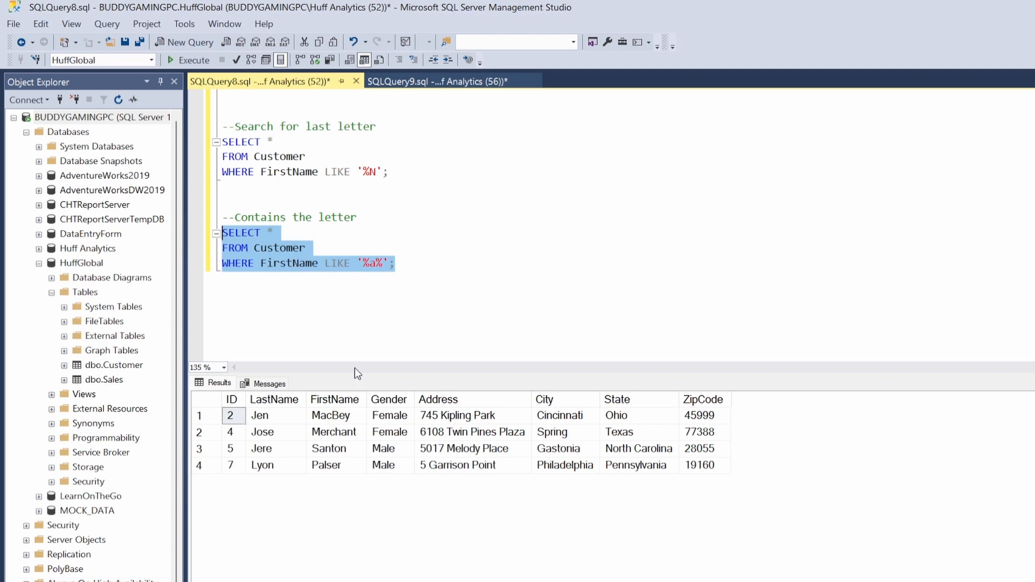
{"action": "mouse_move", "coordinate": [325, 428]}
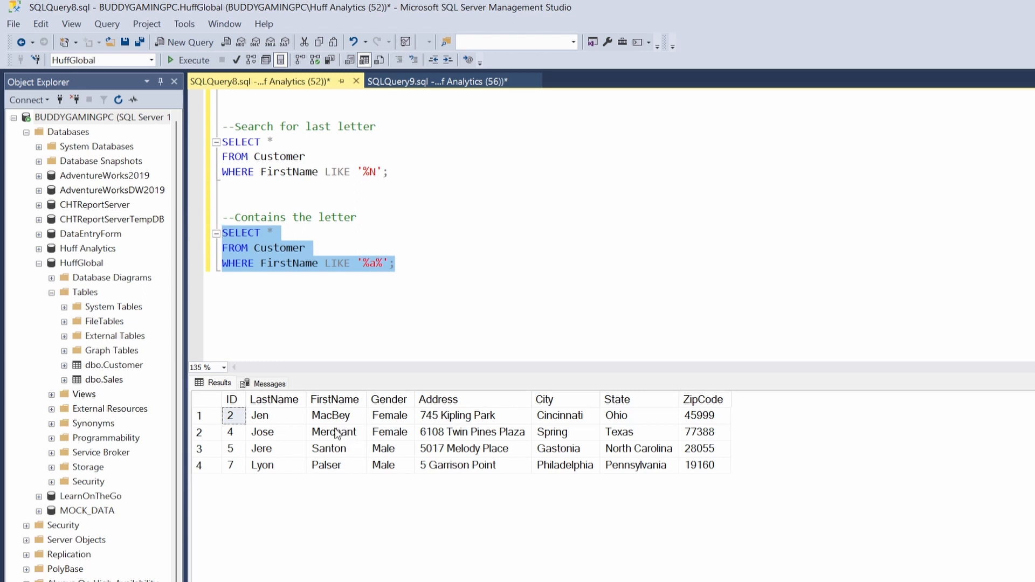
{"action": "mouse_move", "coordinate": [323, 469]}
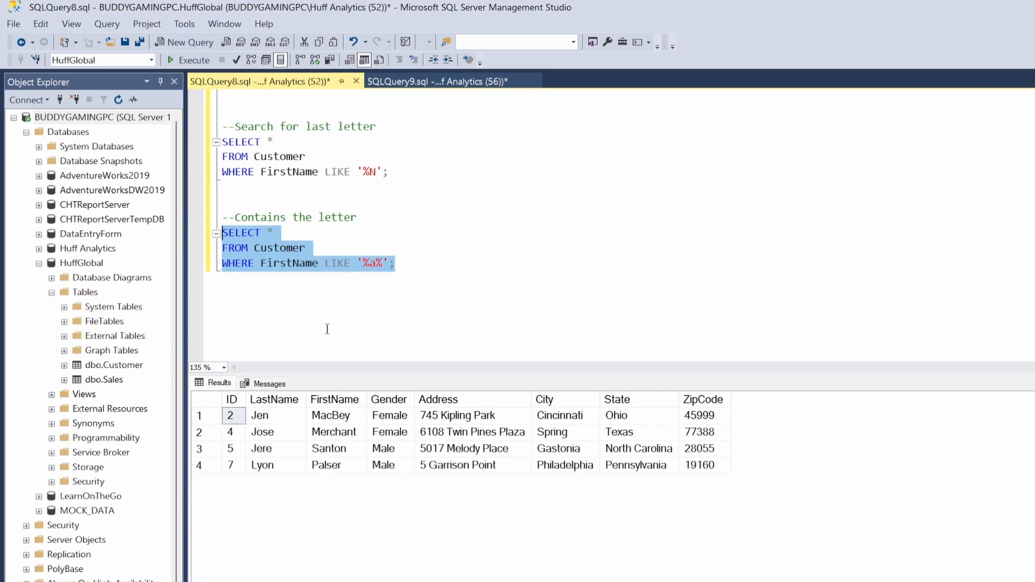
Change the pattern to '%m%' and run it, returning three customers.
{"action": "left_click", "coordinate": [377, 263]}
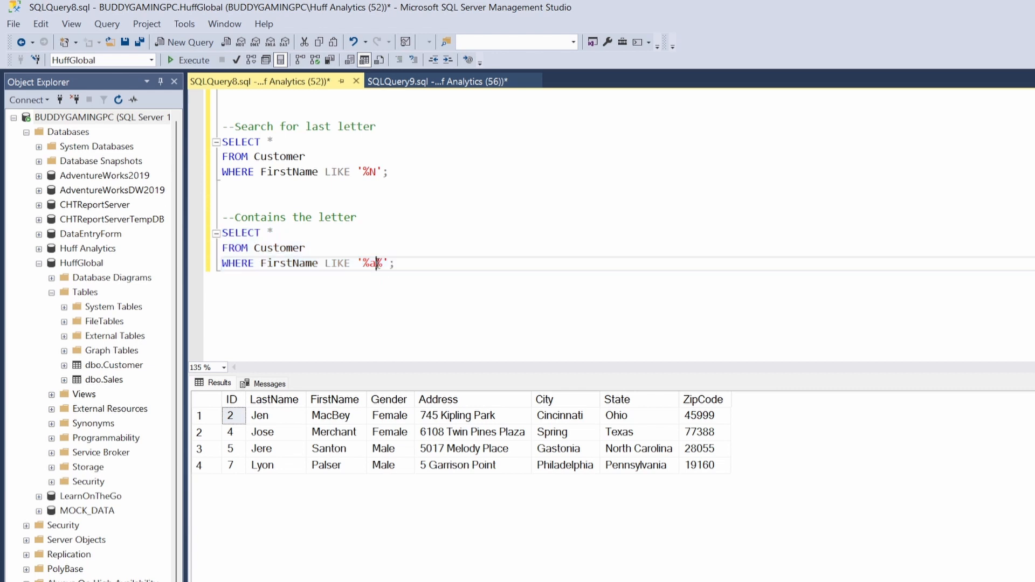
{"action": "key", "text": "Backspace"}
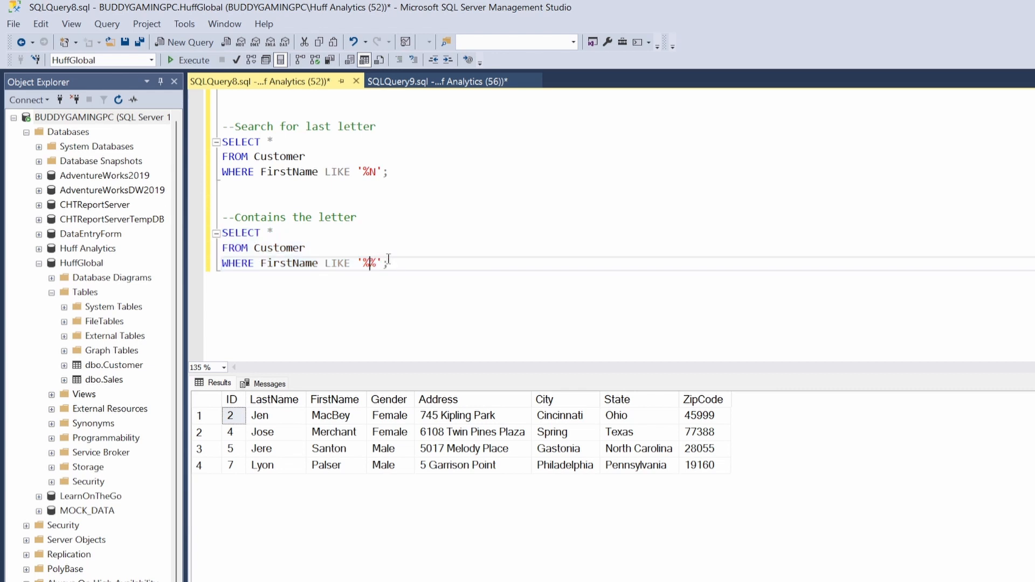
{"action": "type", "text": "m"}
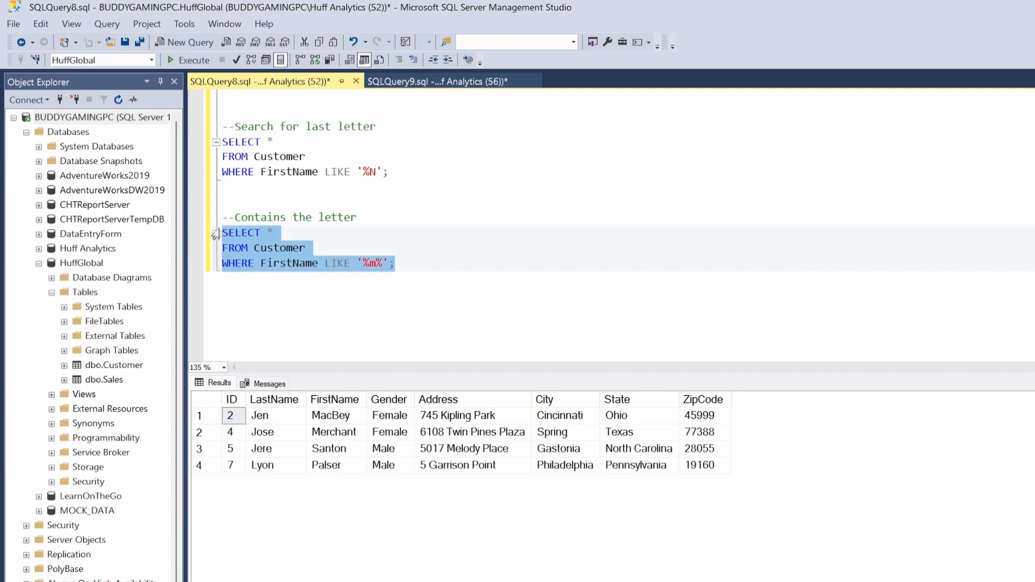
{"action": "left_click", "coordinate": [192, 59]}
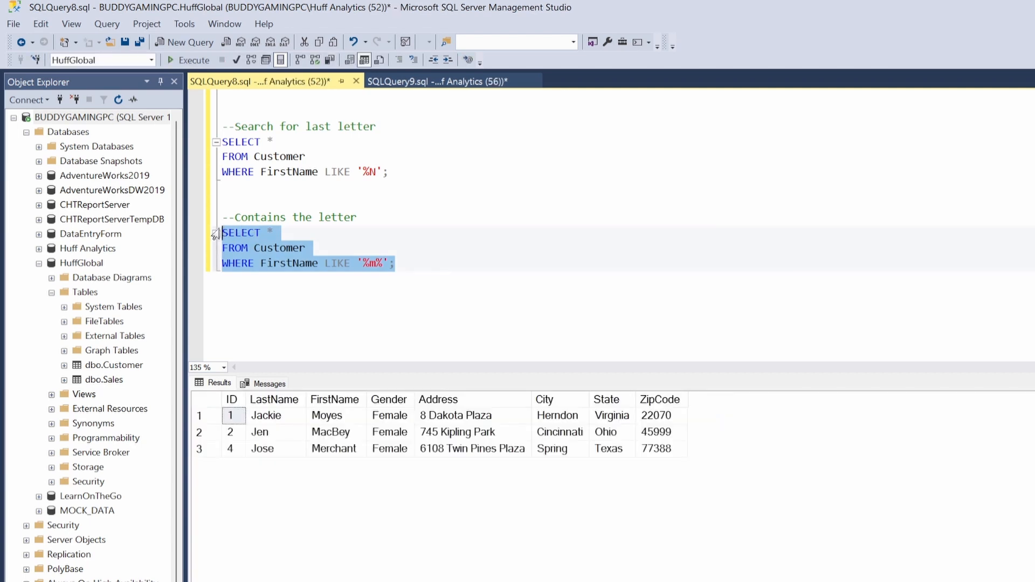